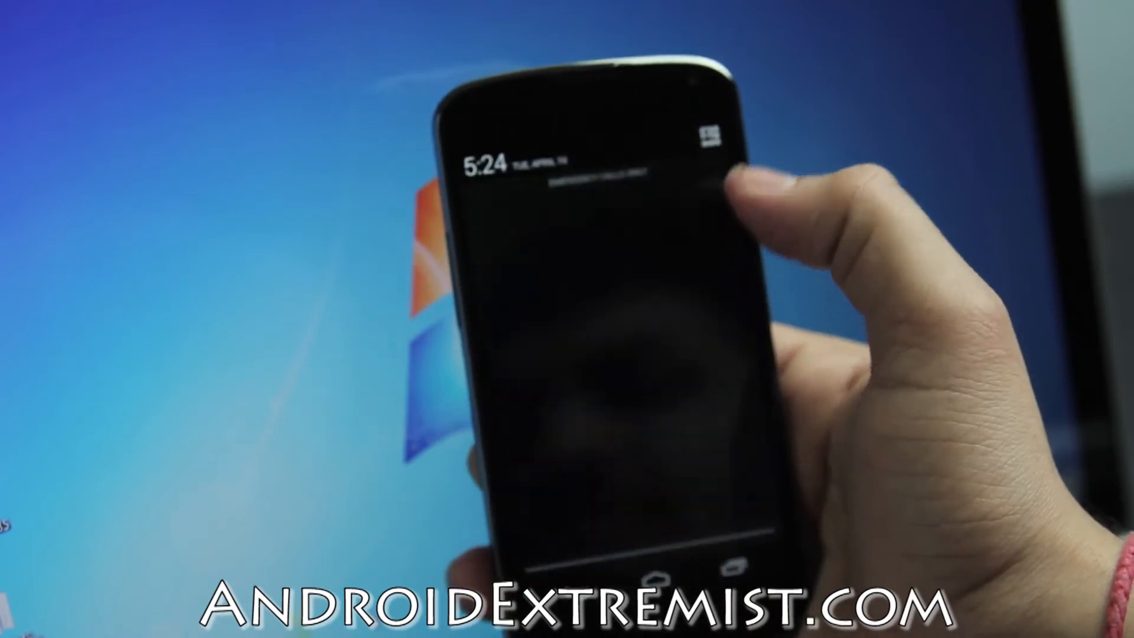
Step: Unlock developer mode by tapping Build number in About phone
left_click(715, 131)
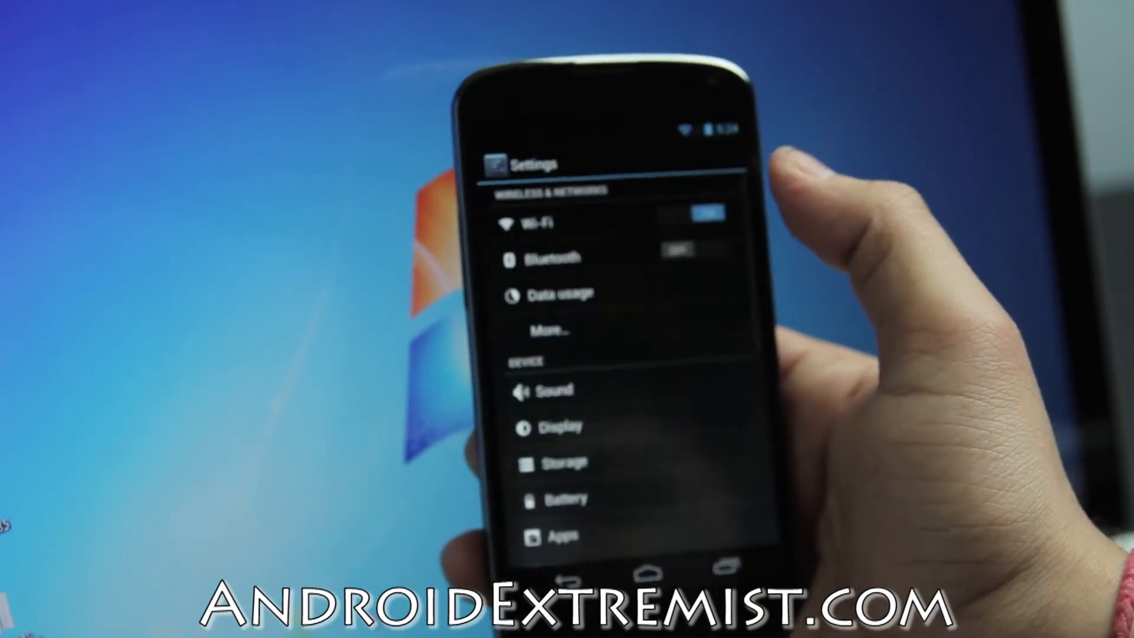
scroll("down", 3)
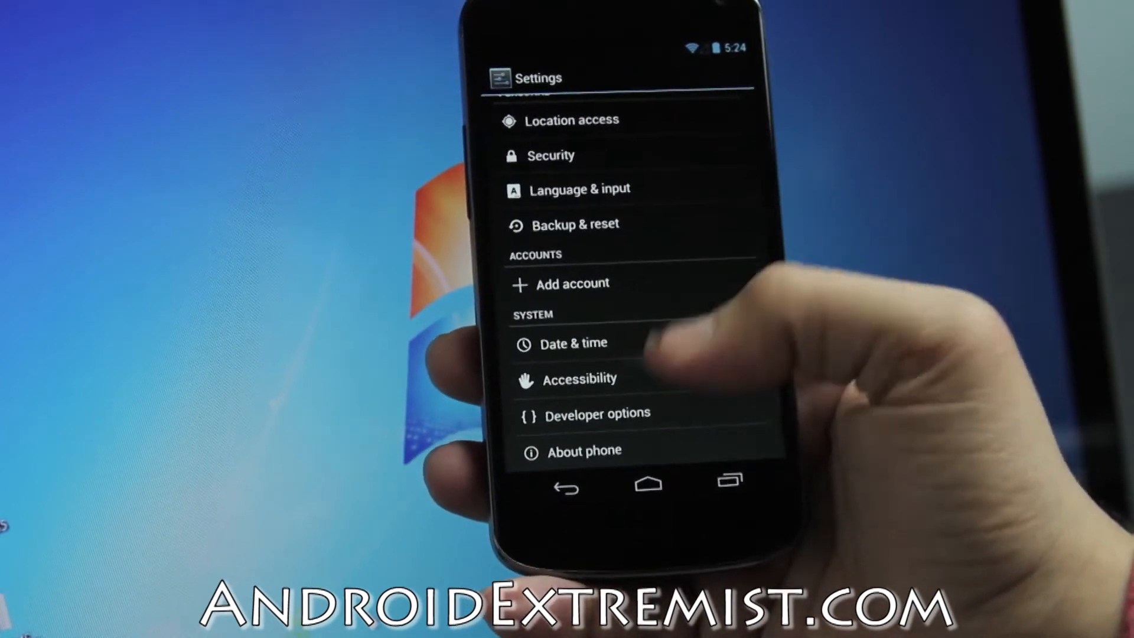
left_click(583, 451)
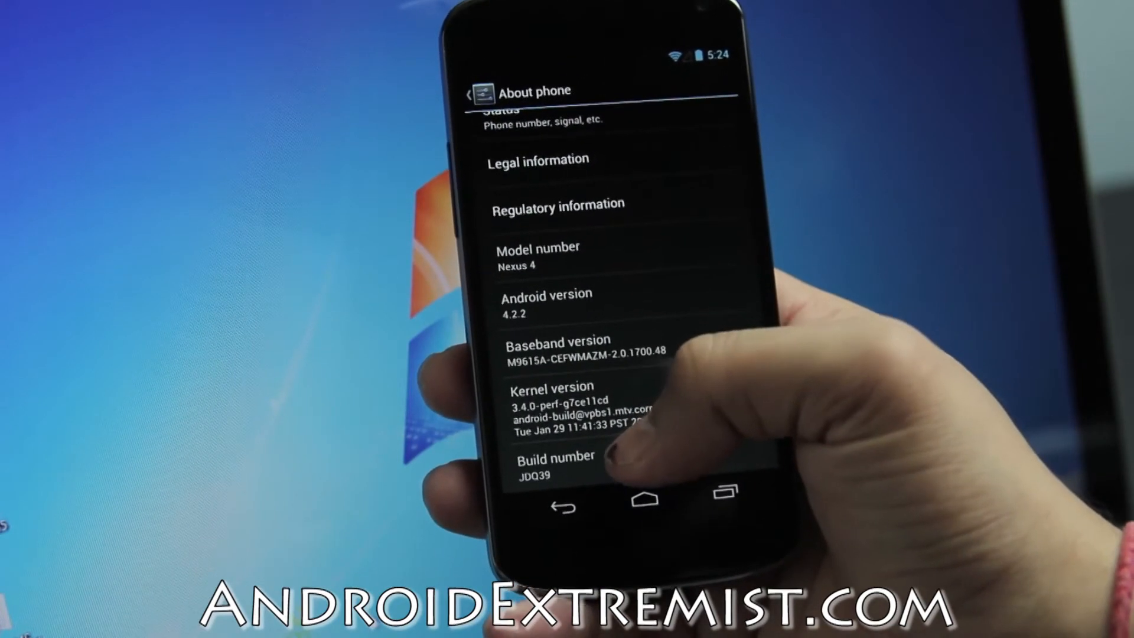
left_click(553, 462)
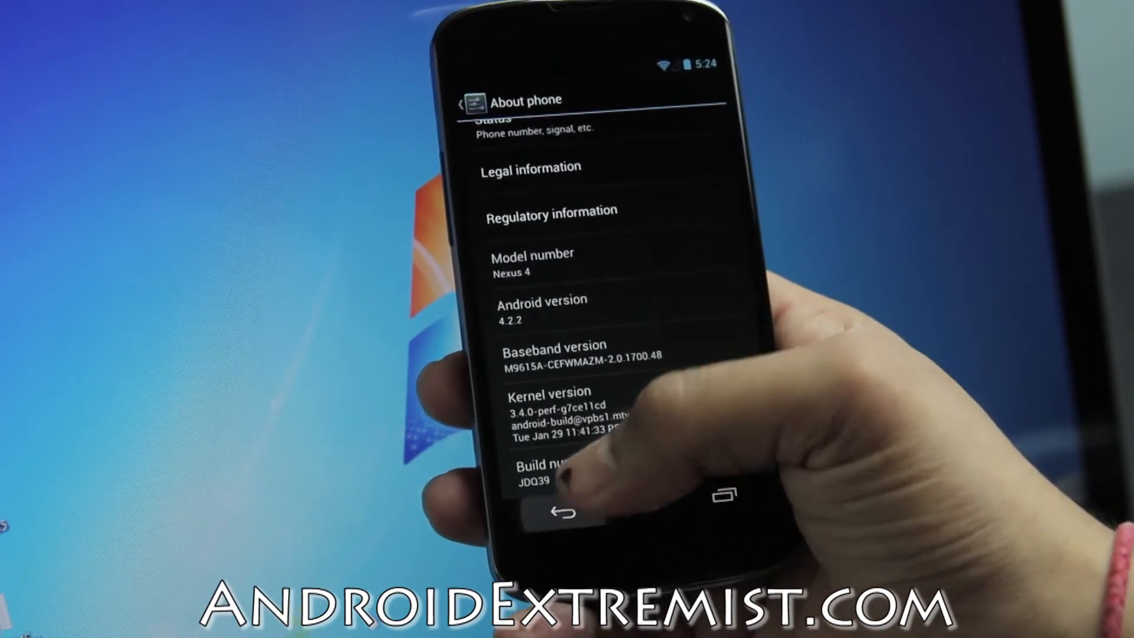
left_click(562, 511)
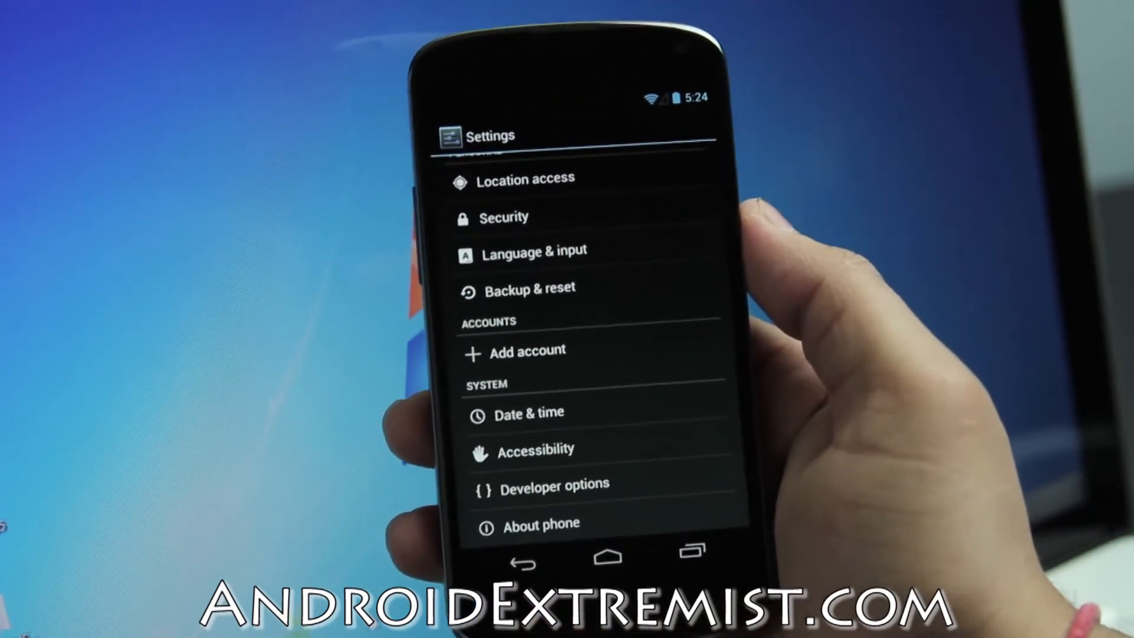
Step: Enable USB debugging in Developer options and confirm the warning
left_click(554, 484)
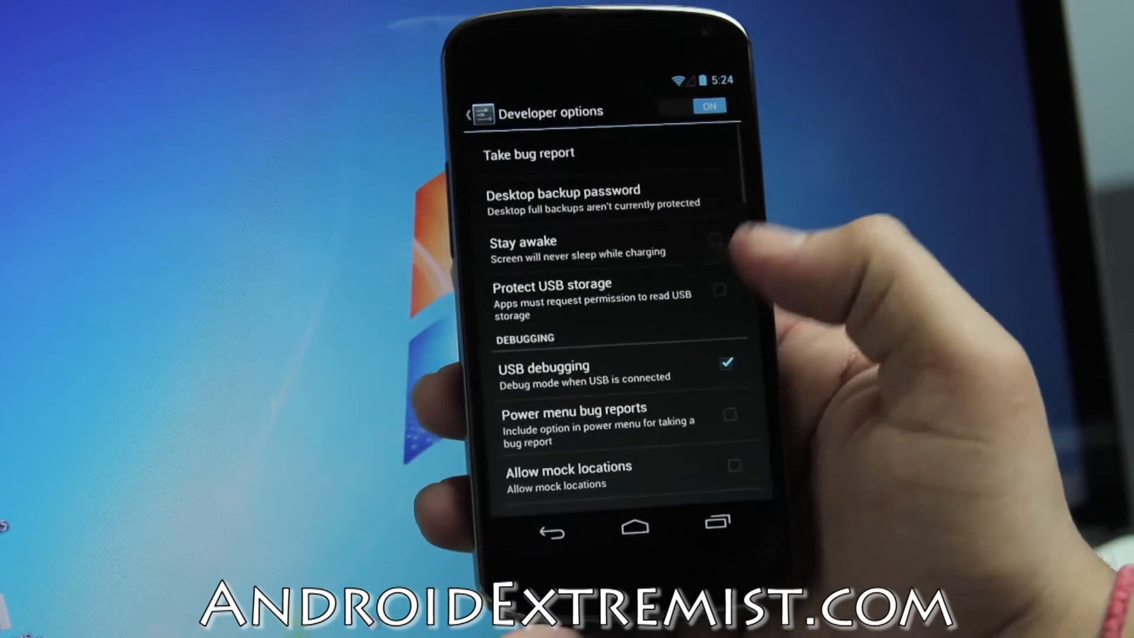
left_click(728, 362)
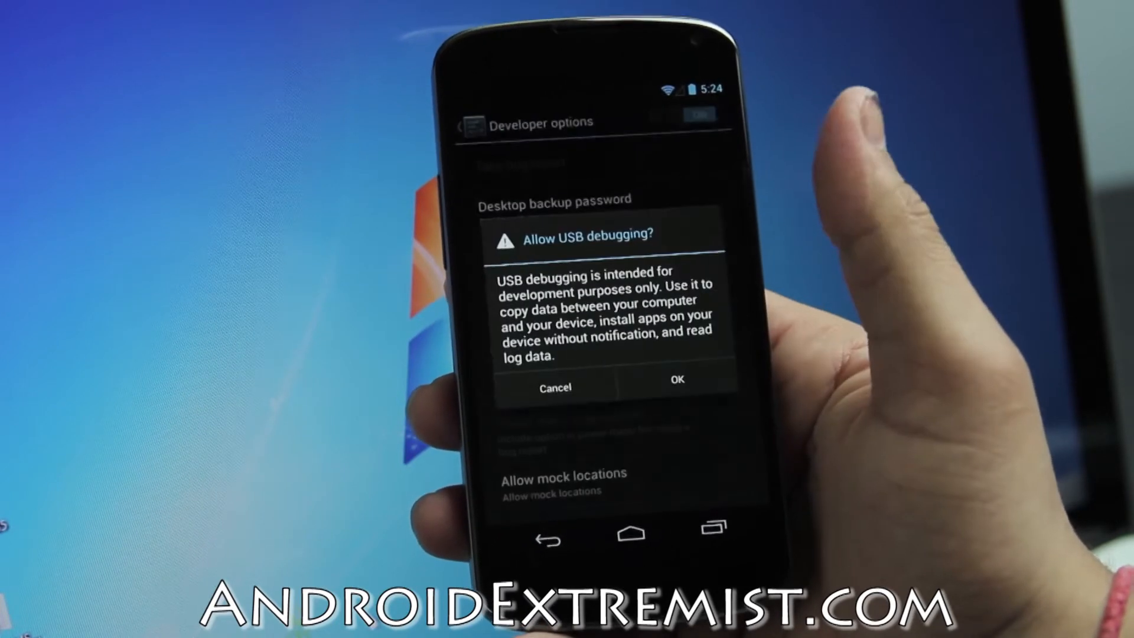
left_click(675, 380)
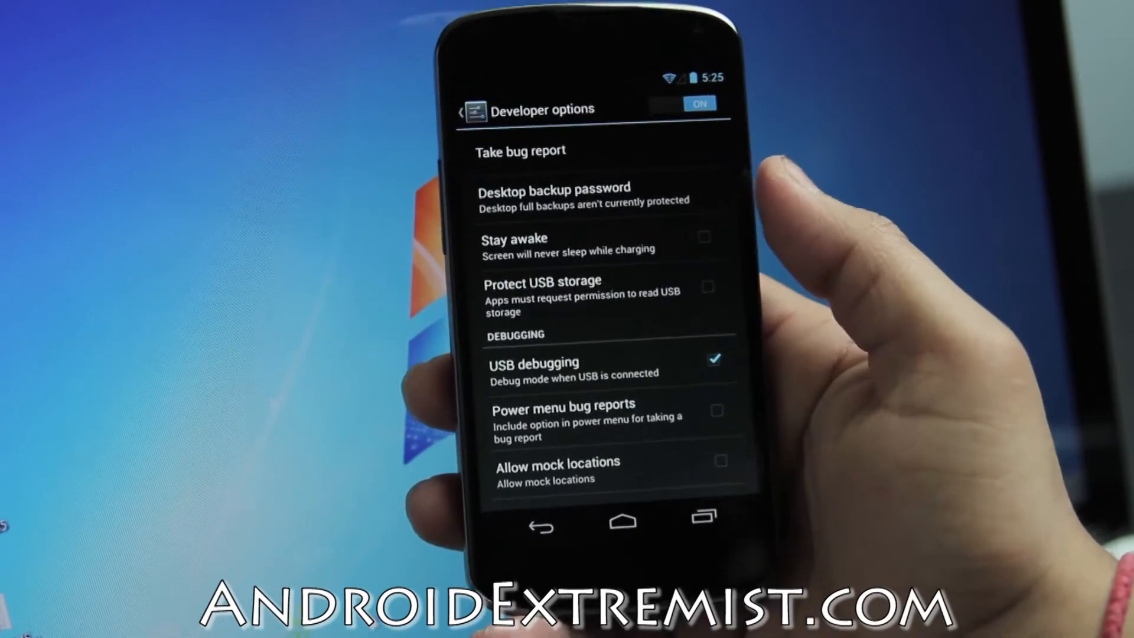
left_click(622, 521)
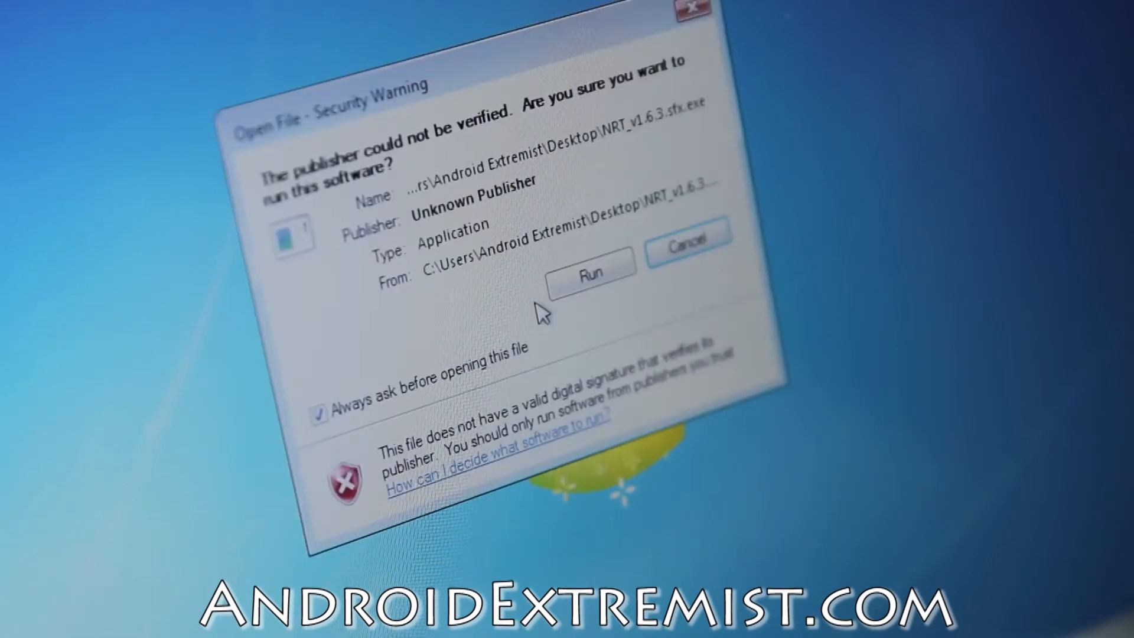
Step: Run the unverified Nexus Root Toolkit installer, install it, and approve User Account Control
left_click(590, 277)
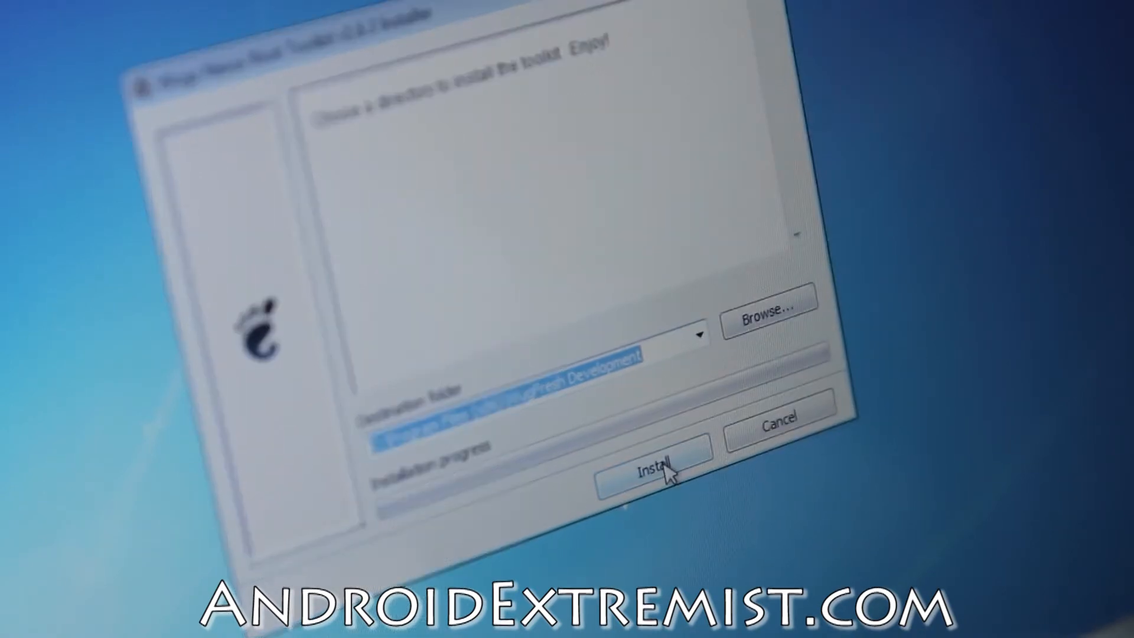
left_click(649, 470)
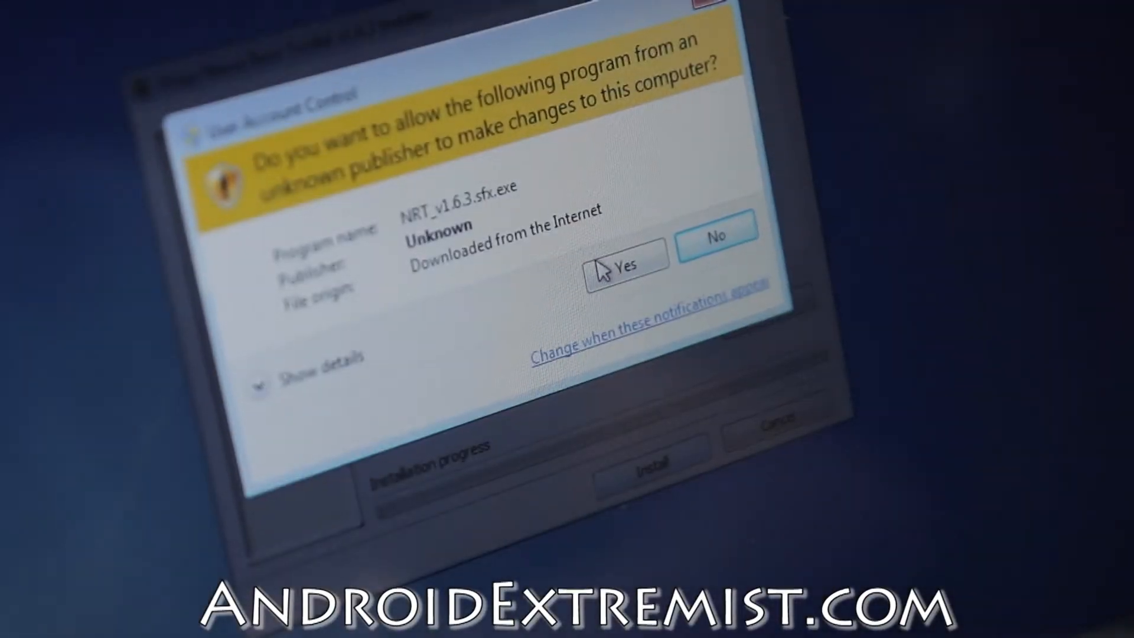
left_click(624, 264)
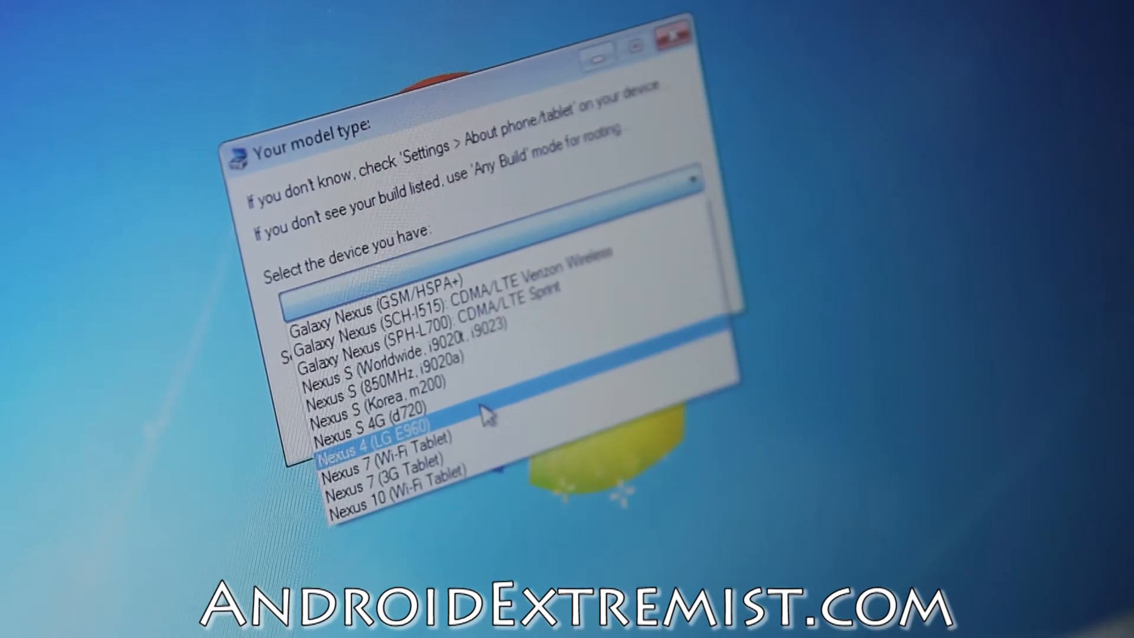
Step: Apply Nexus 4 (LG E960) with OCCAM-MAKO 4.2.2 JDQ39, then dismiss the USB debugging guide
left_click(365, 428)
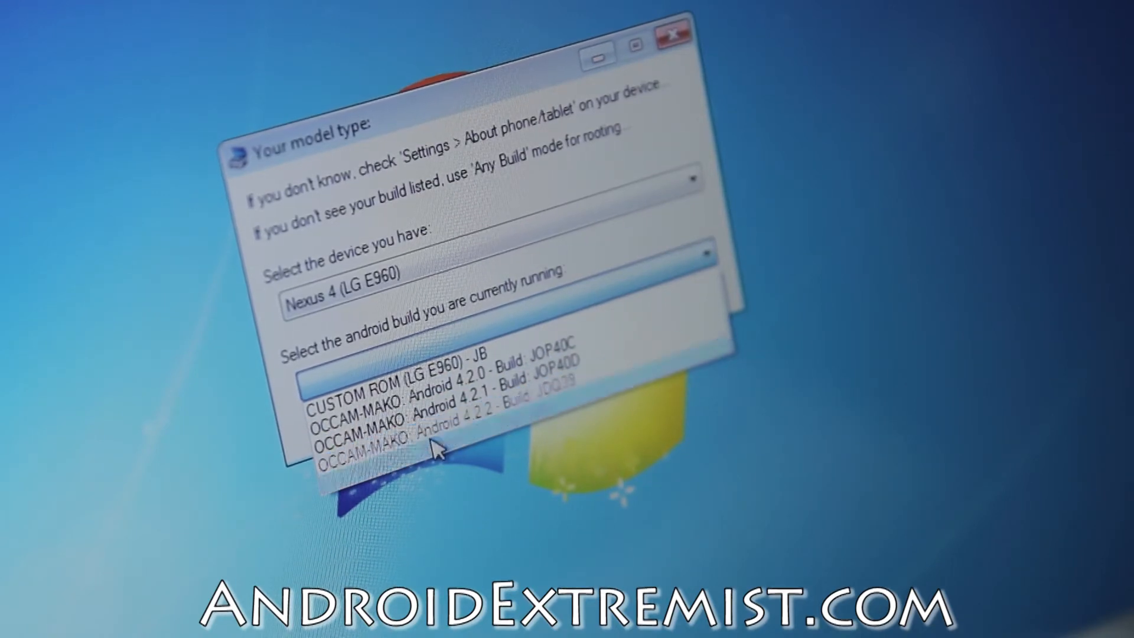
left_click(434, 437)
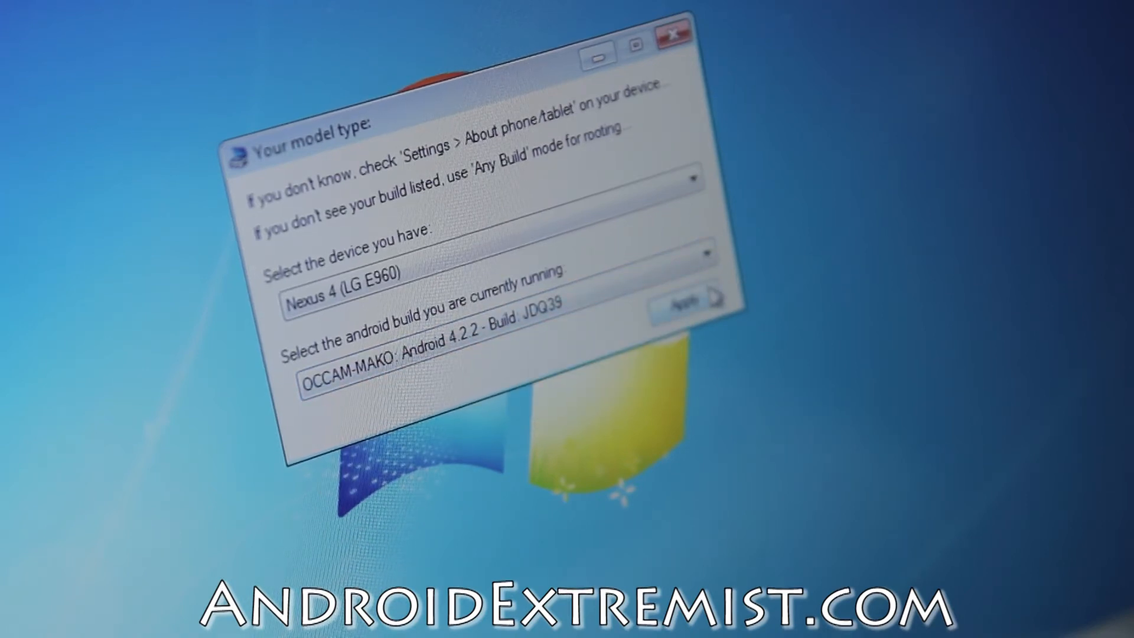
left_click(680, 302)
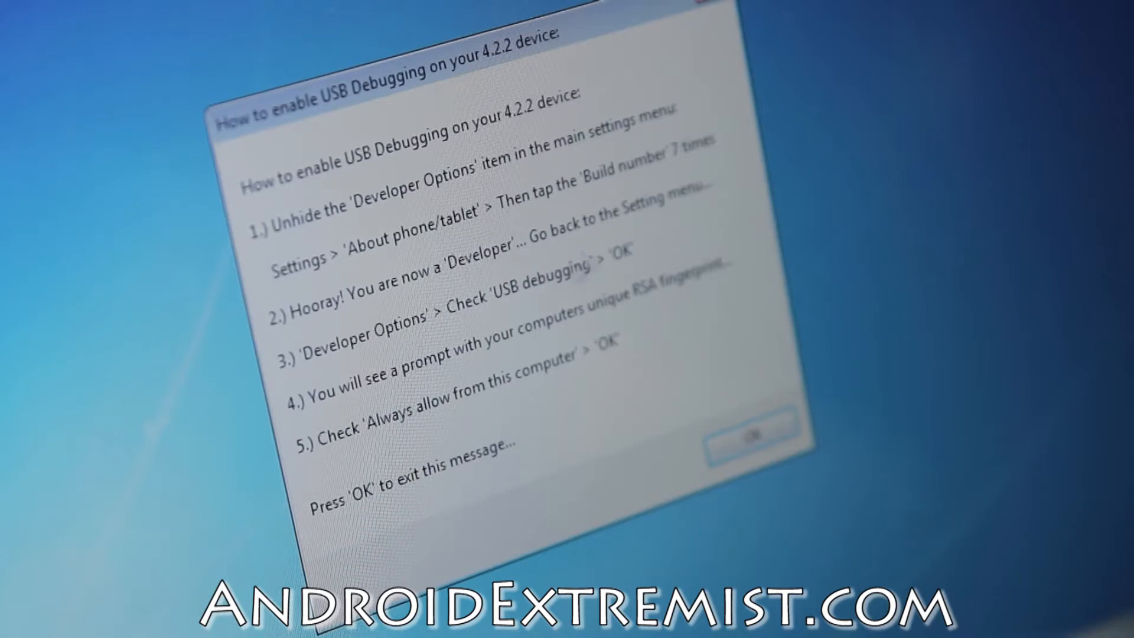
left_click(752, 441)
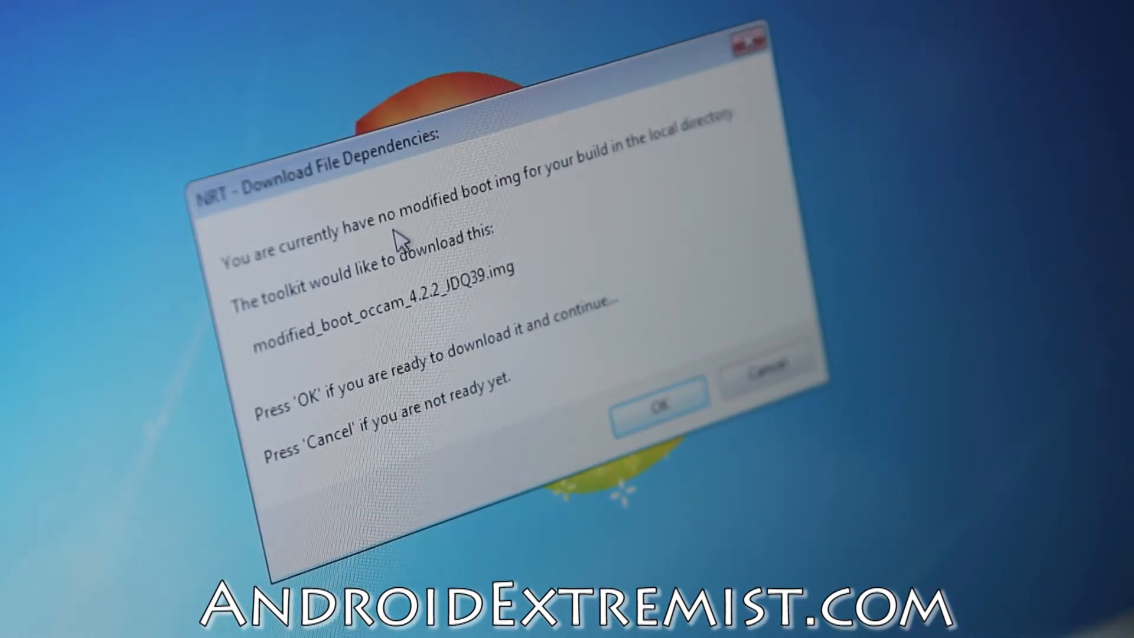
mouse_move(575, 203)
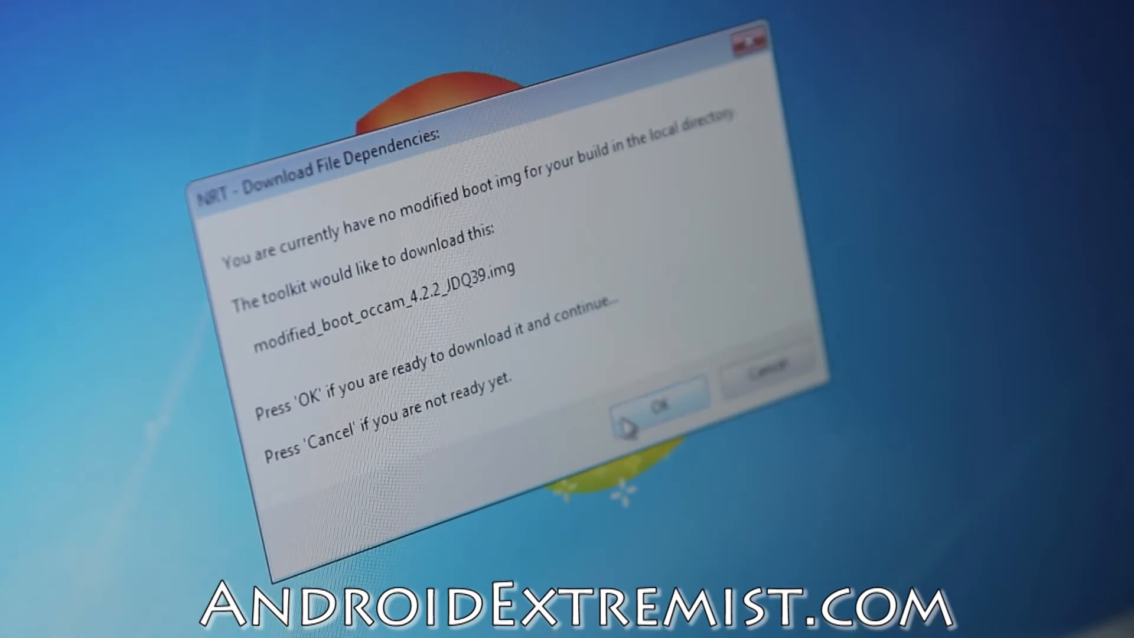
Step: Accept the modified boot img download in Download File Dependencies
left_click(650, 403)
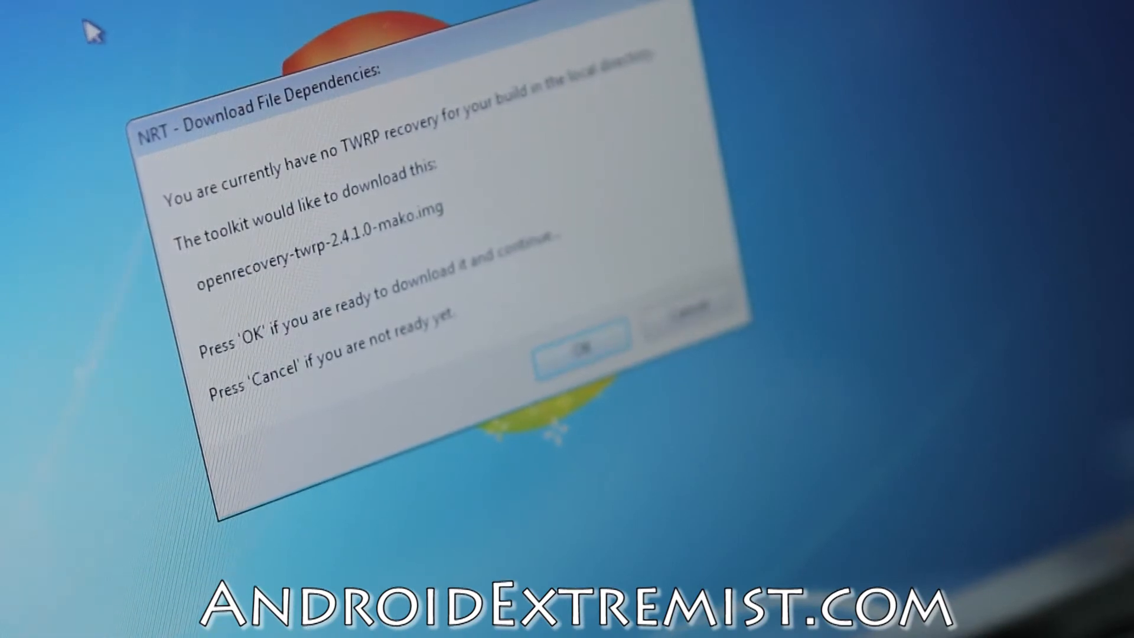
mouse_move(219, 241)
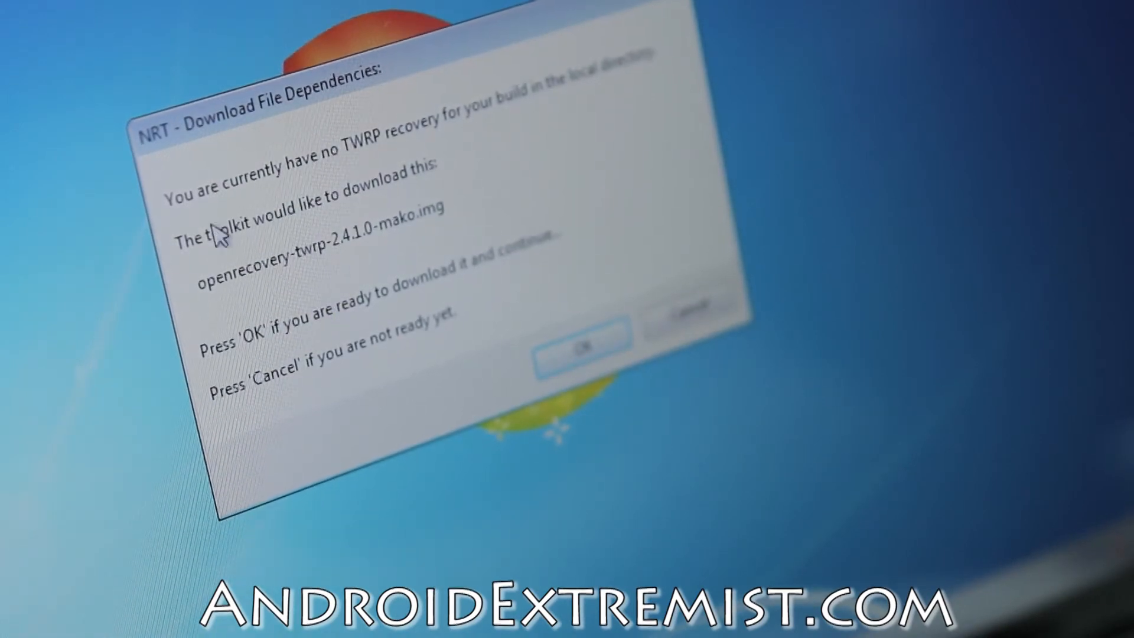
mouse_move(351, 275)
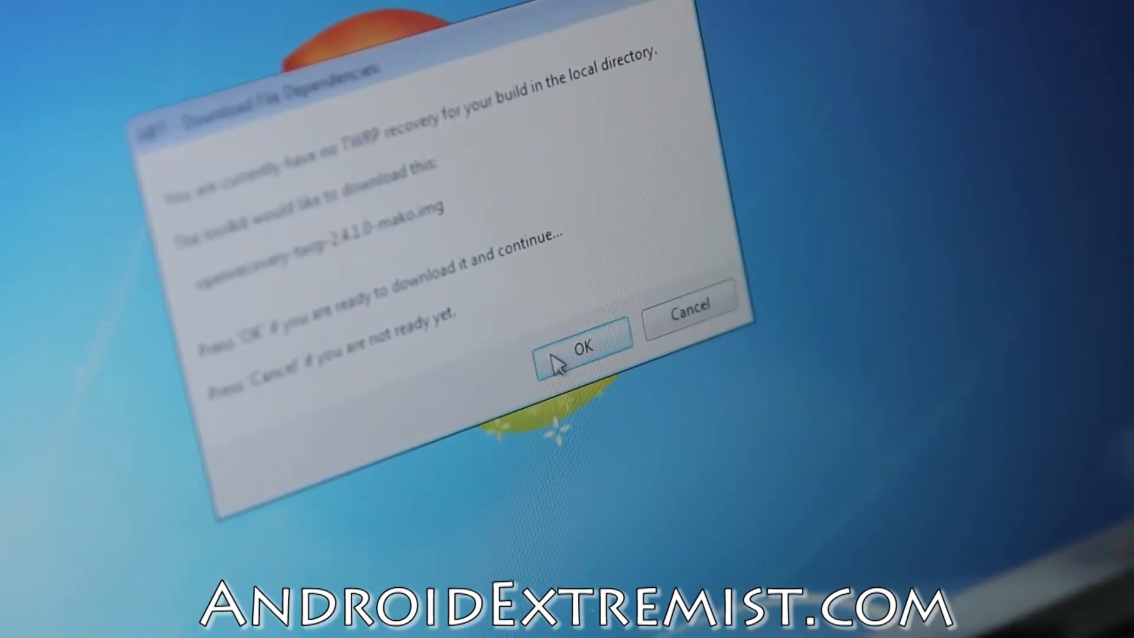
Step: Accept downloading openrecovery-twrp-2.4.1.0-mako.img
left_click(579, 347)
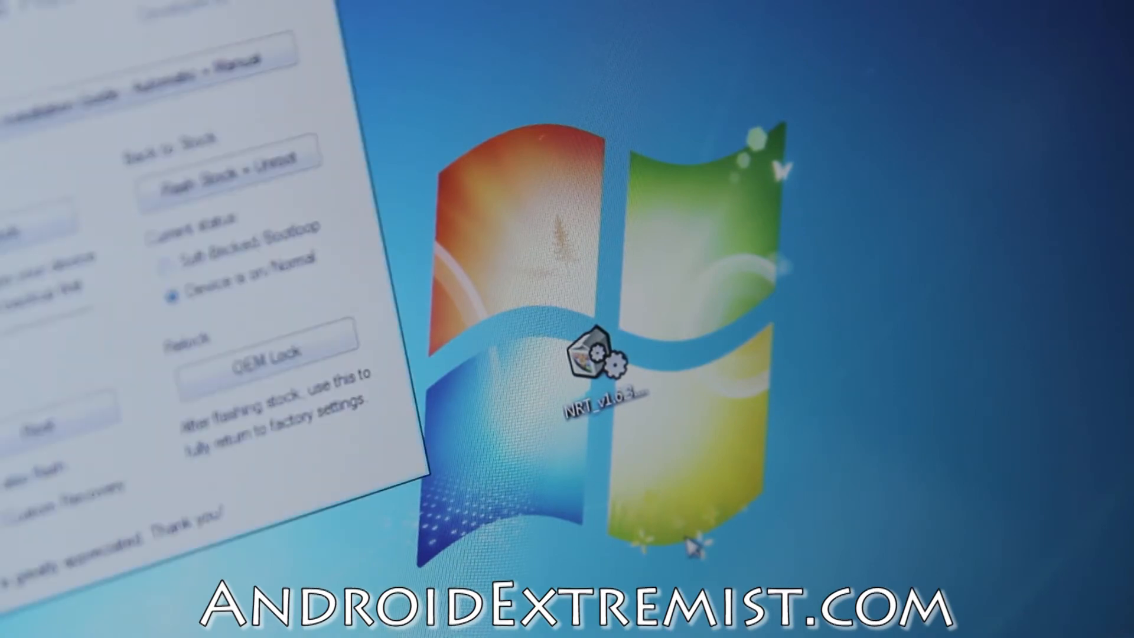
Step: Start Nexus Root Toolkit from the NRT desktop shortcut
double_click(593, 365)
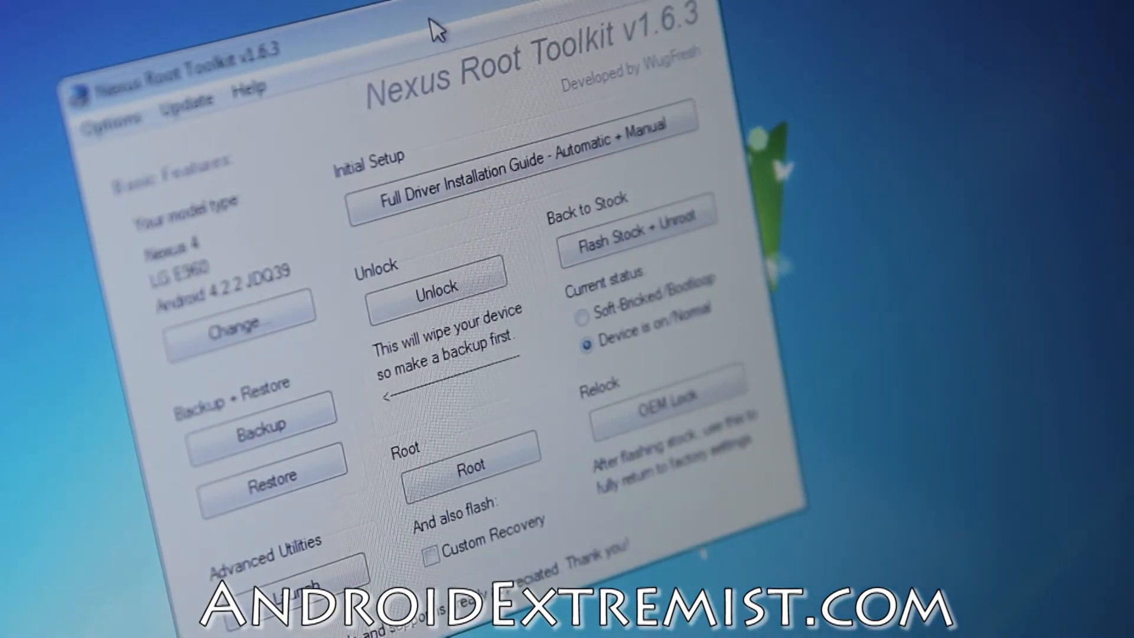
mouse_move(351, 315)
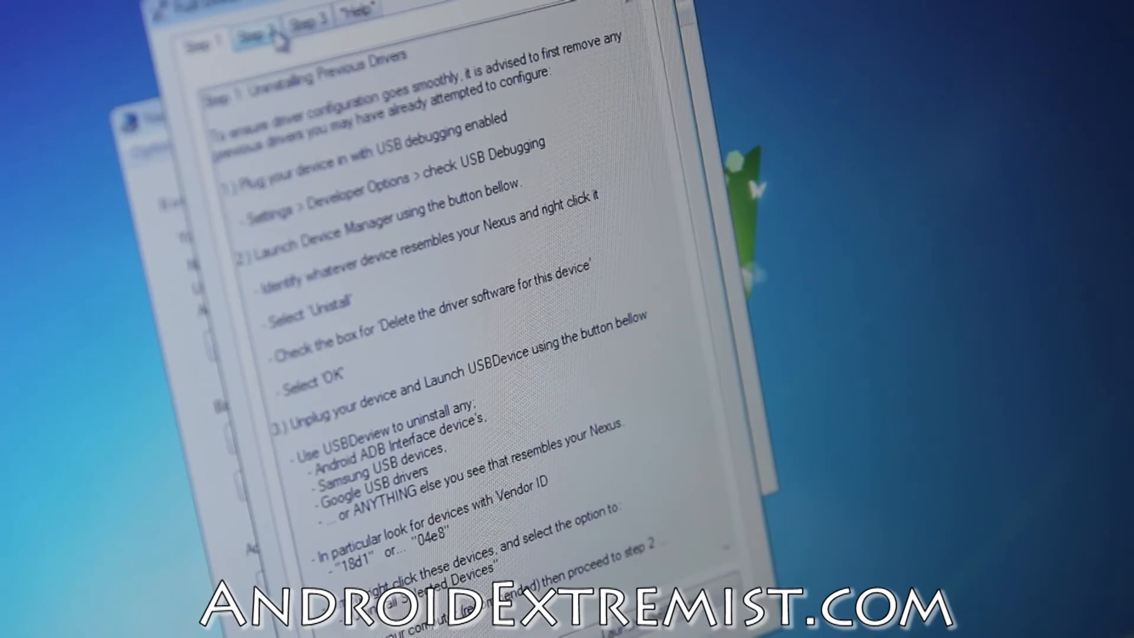
Step: Show Step 2 of the Full Driver Installation Guide
left_click(255, 25)
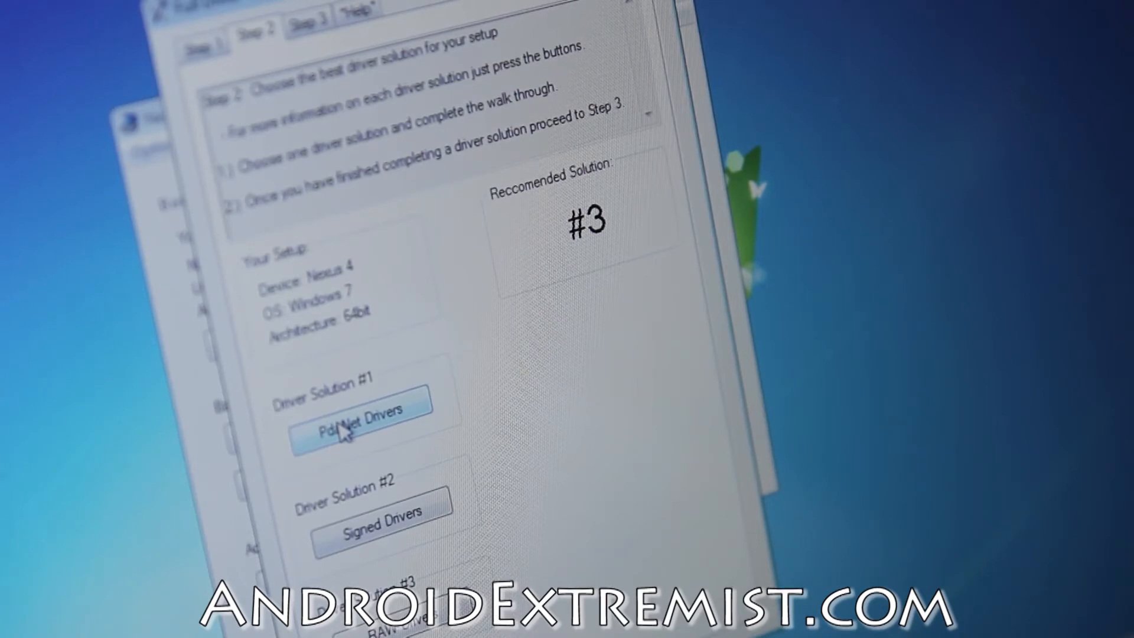
Step: Choose the PdaNet Drivers solution, launch its installer, and step through the visual guide
left_click(361, 426)
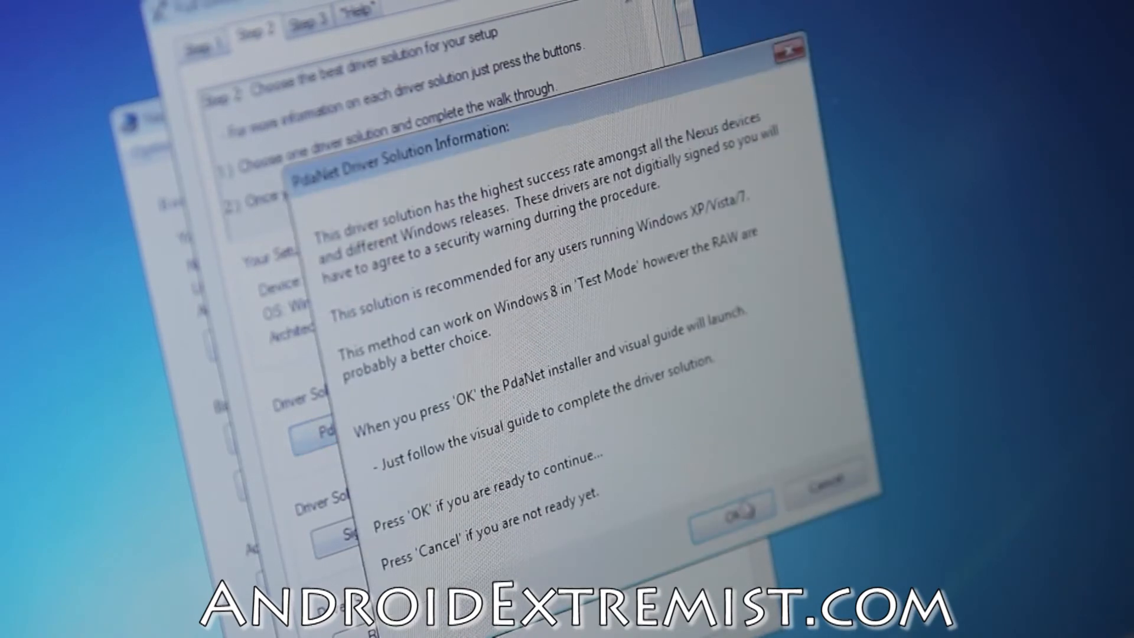
left_click(731, 506)
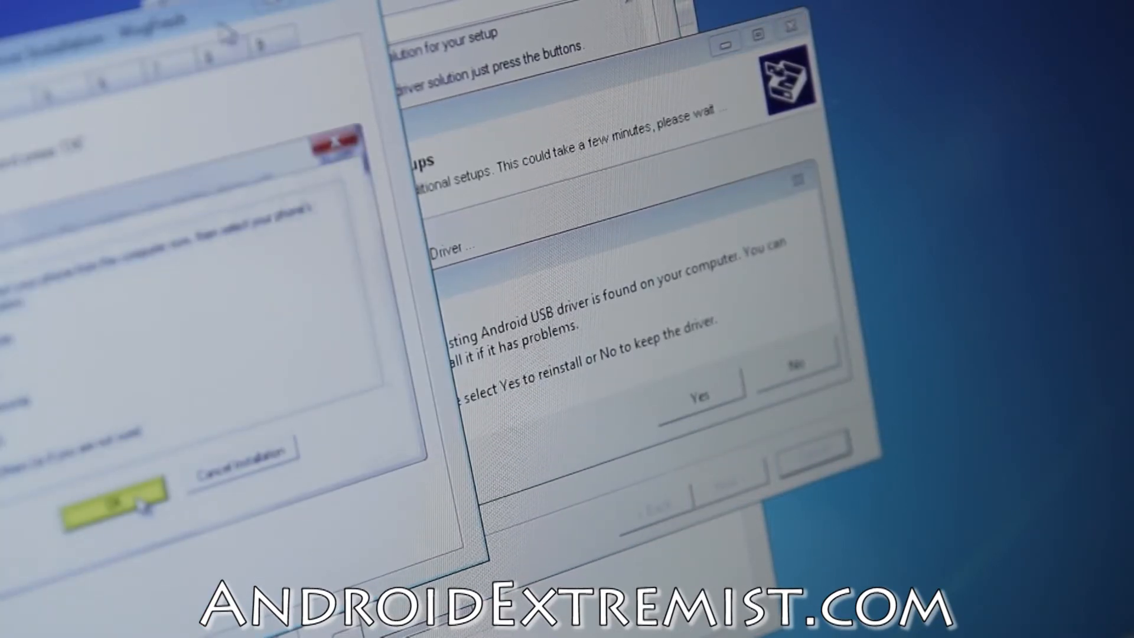
left_click(120, 501)
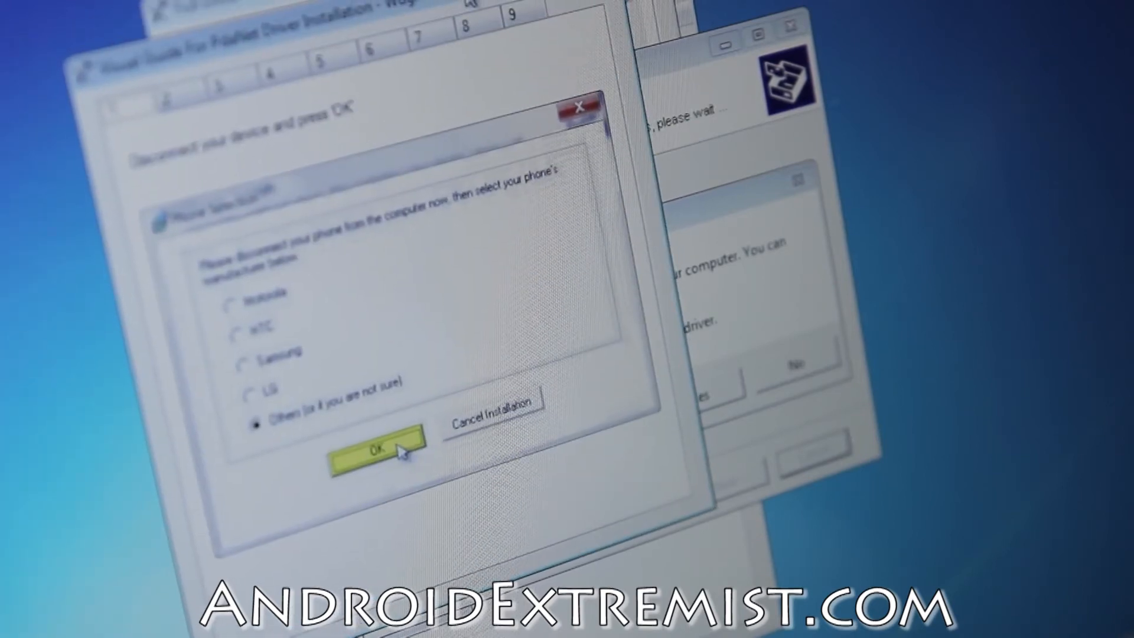
left_click(374, 450)
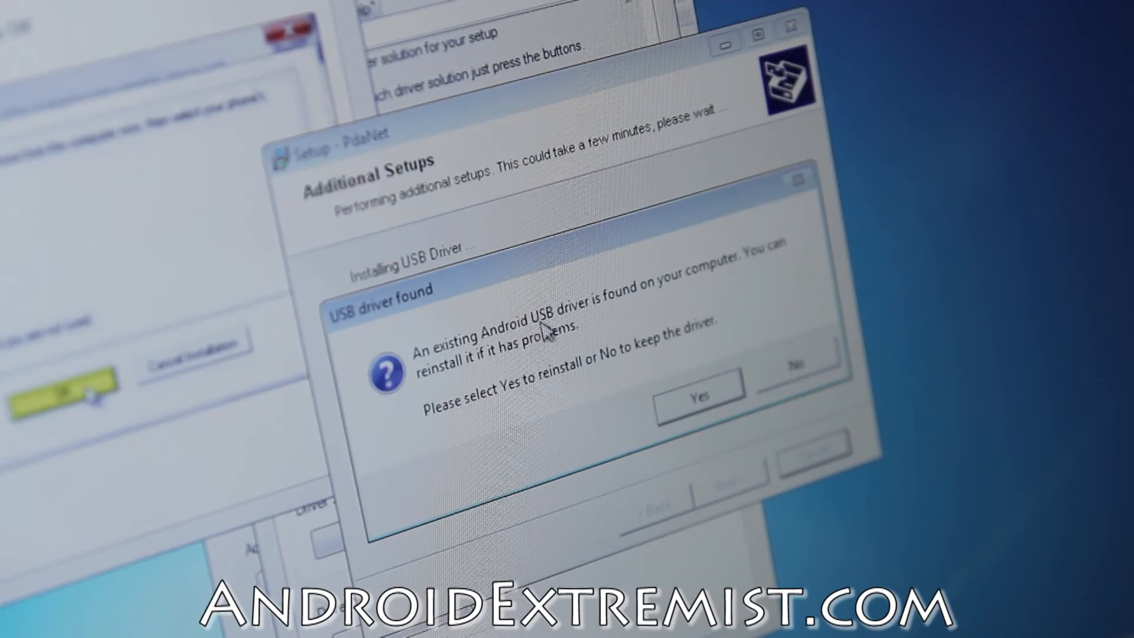
mouse_move(645, 302)
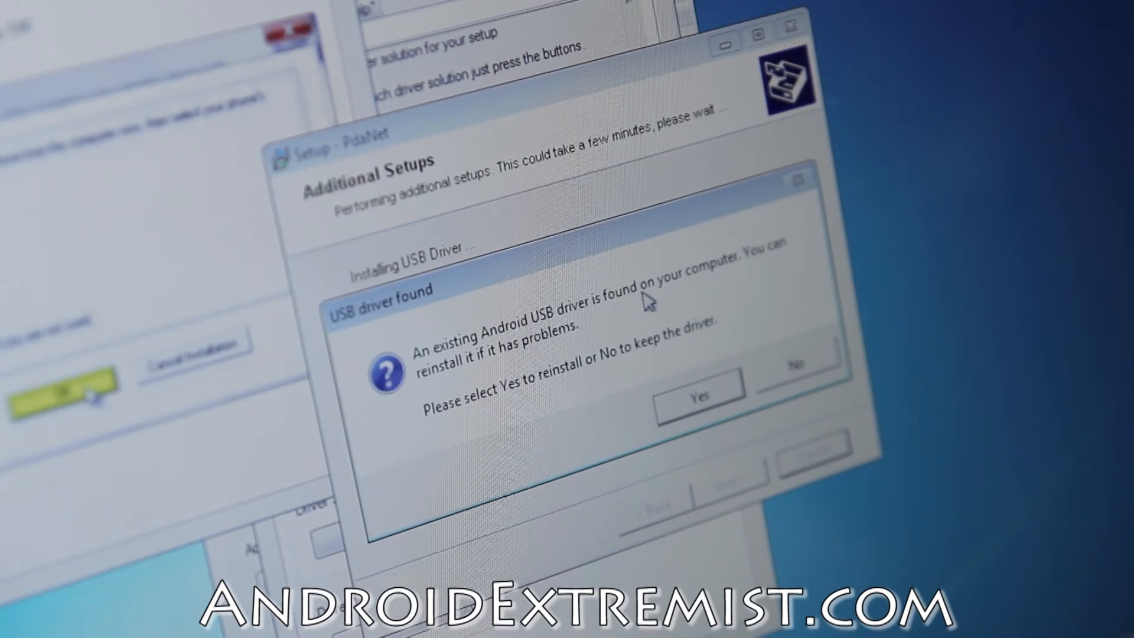
mouse_move(705, 307)
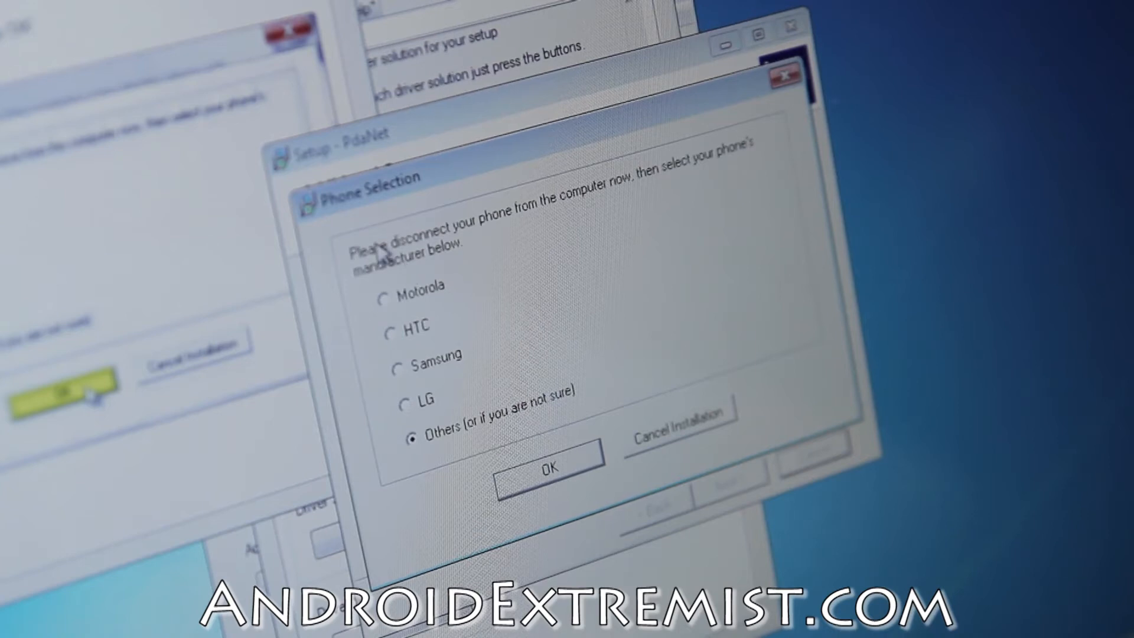
mouse_move(513, 221)
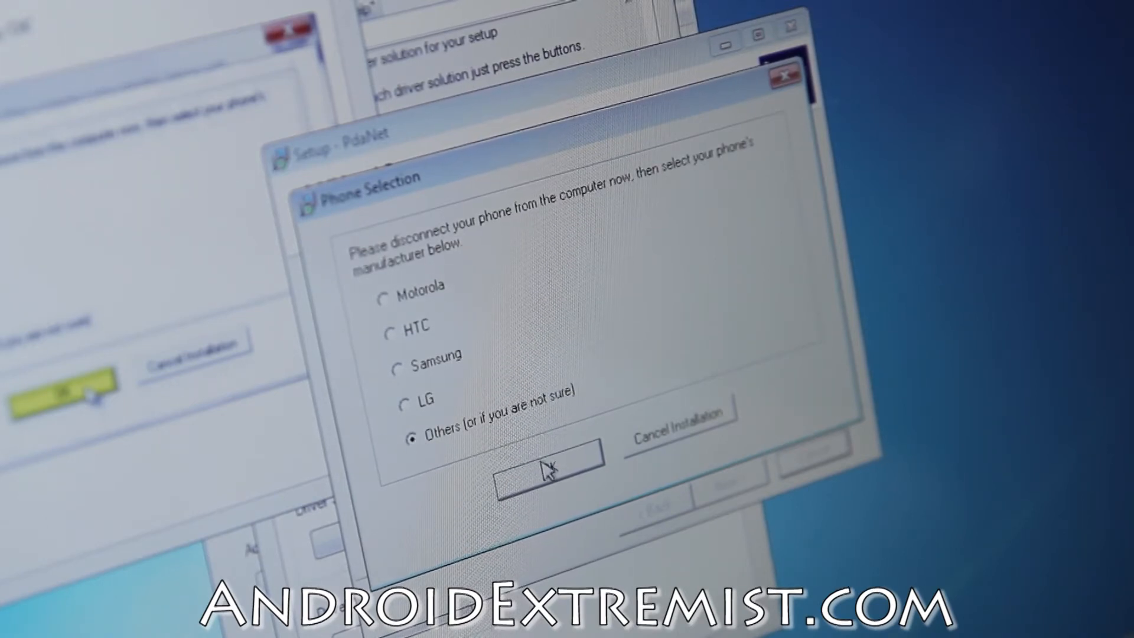
Step: Select Others as manufacturer and continue through the guide to the not-detected error
left_click(548, 470)
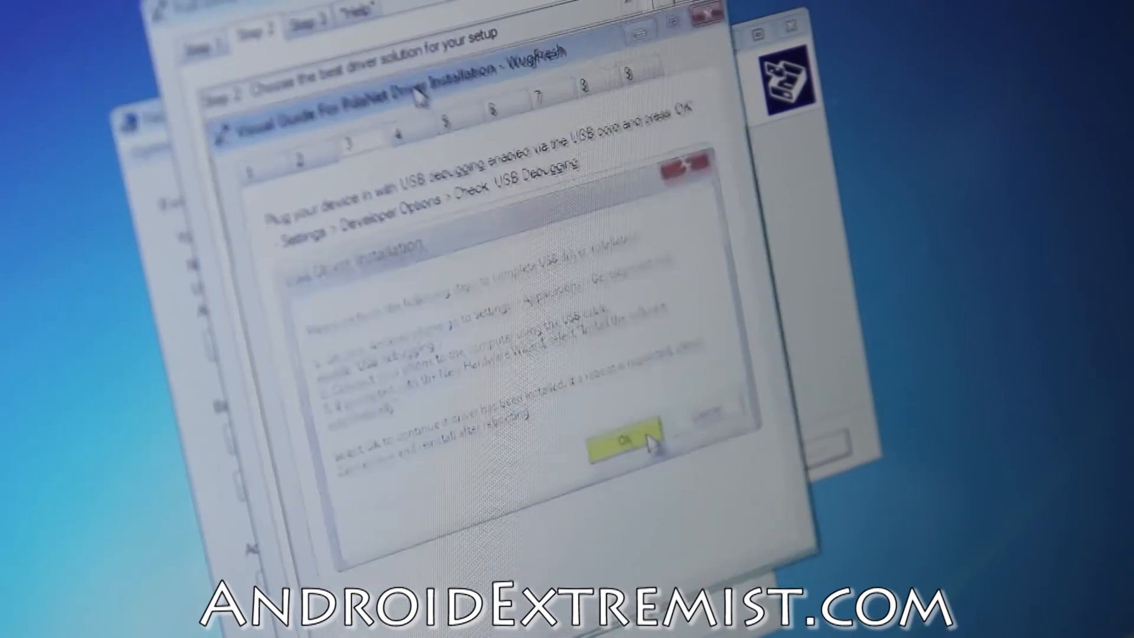
left_click(626, 439)
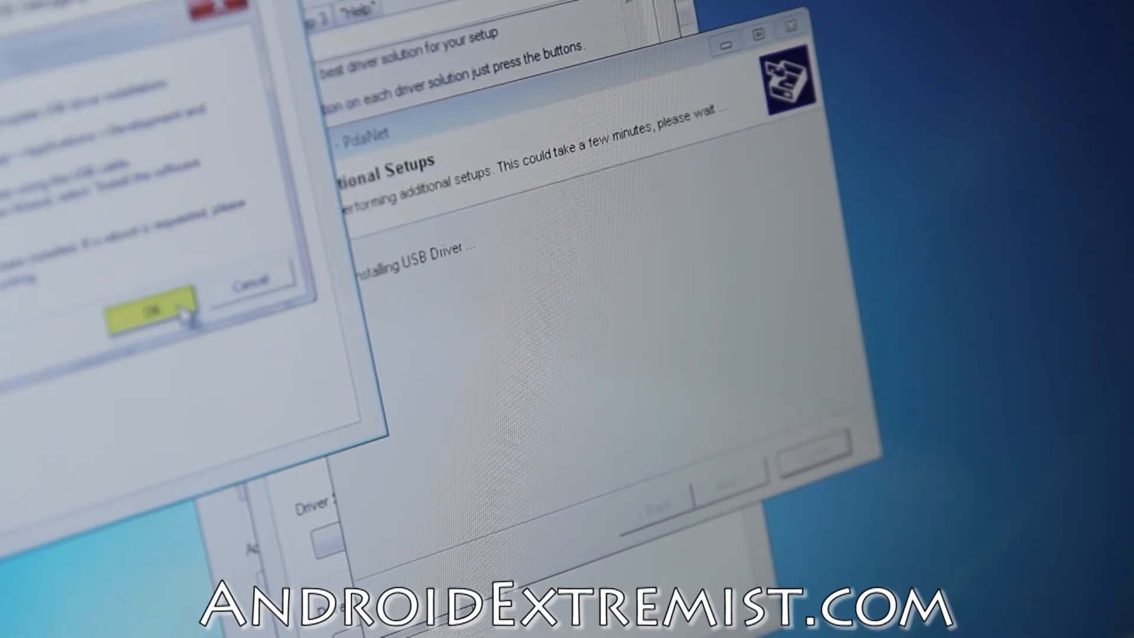
left_click(145, 309)
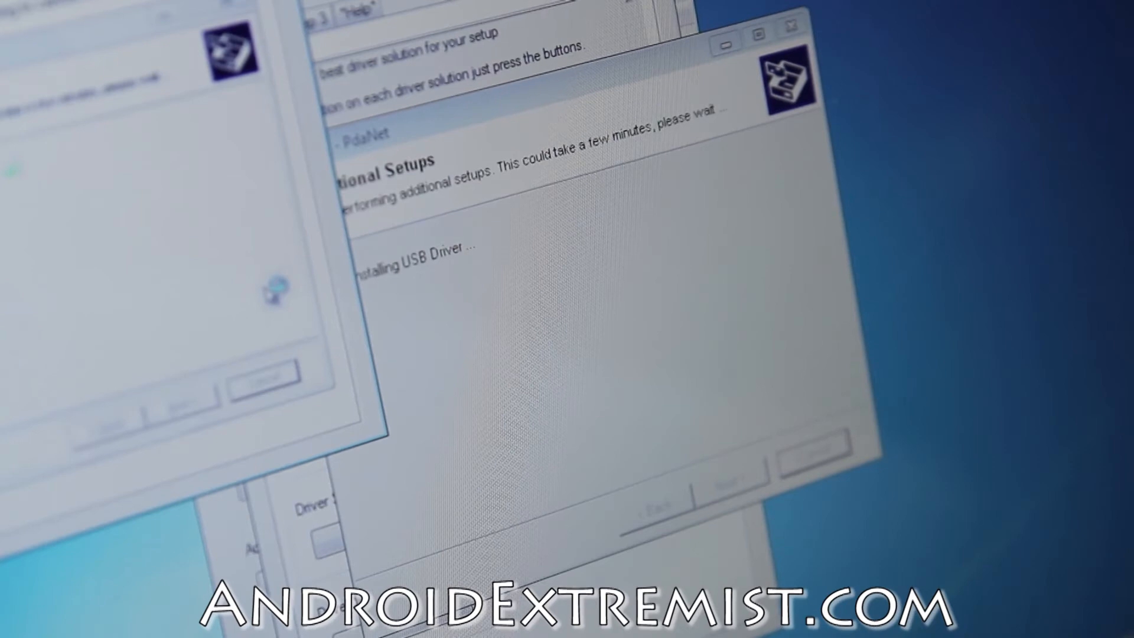
left_click(152, 303)
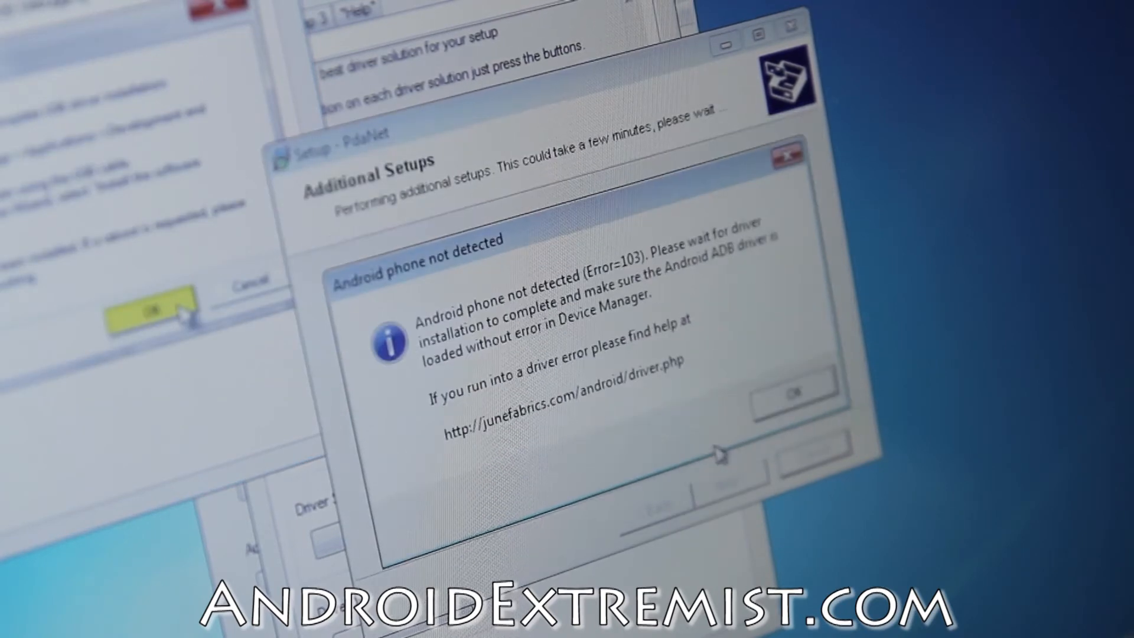
left_click(790, 392)
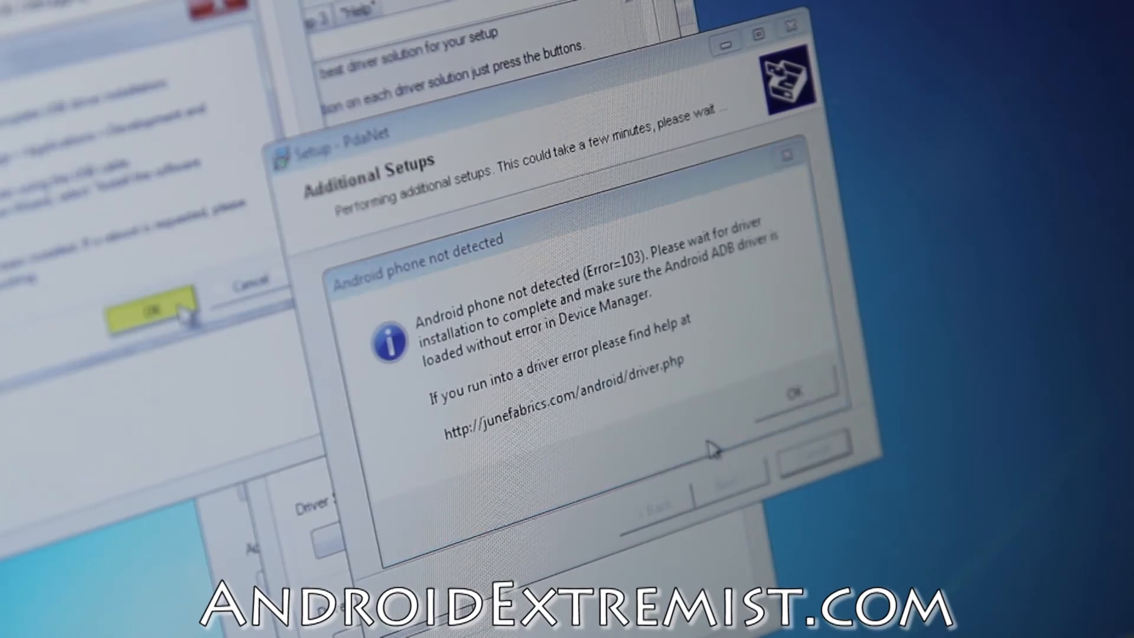
Step: Dismiss Error 103, install the June Fabrics driver, and close Installation Failed
left_click(795, 390)
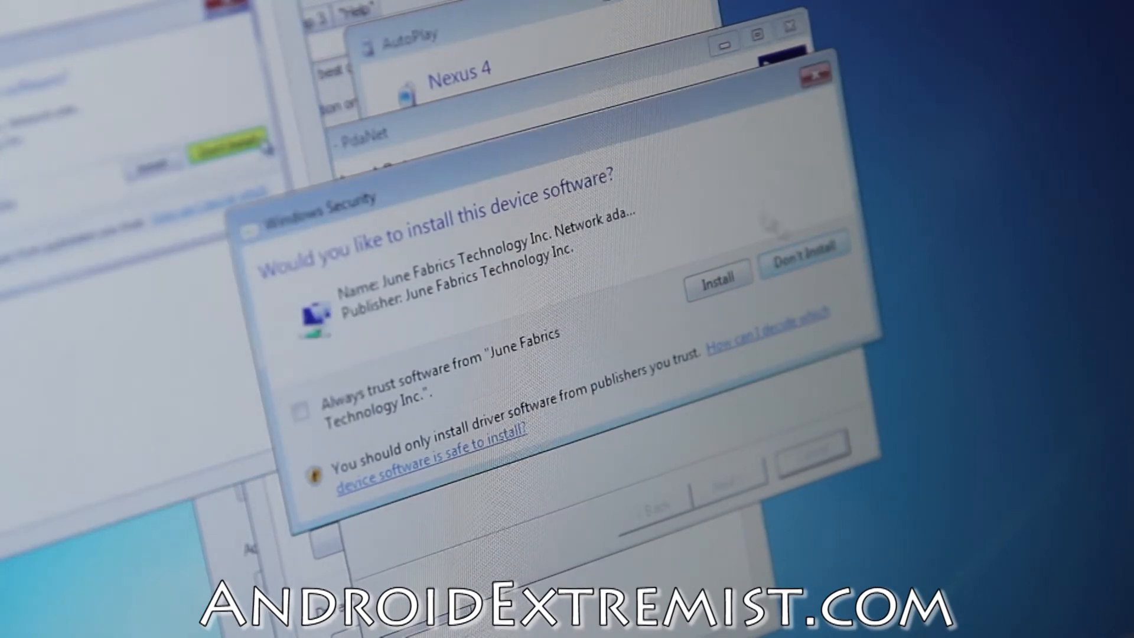
left_click(718, 280)
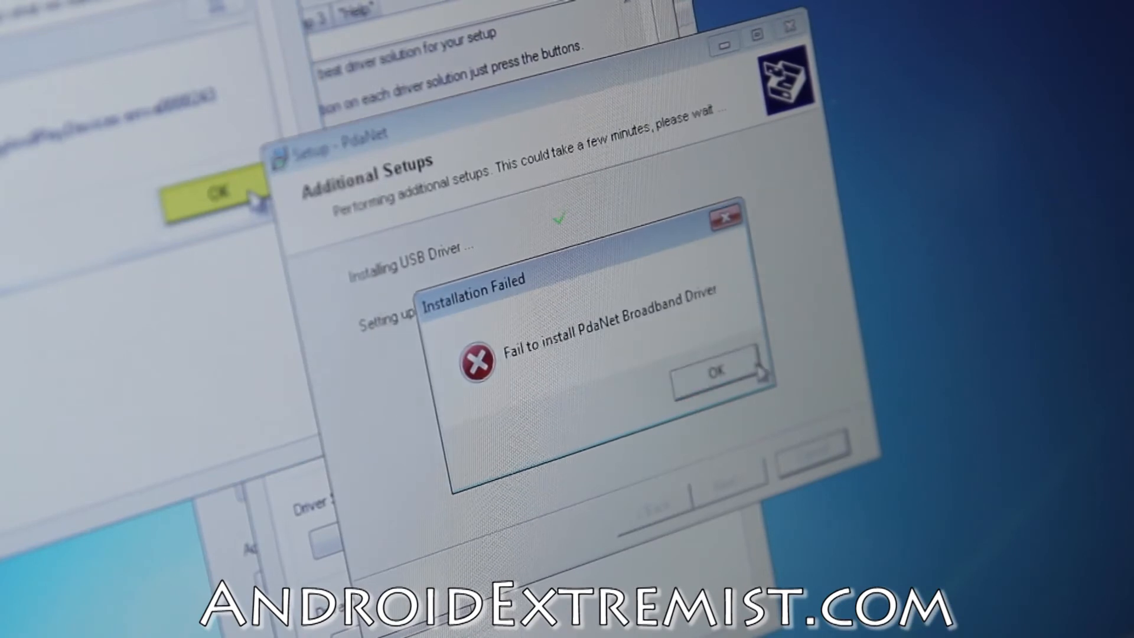
left_click(715, 367)
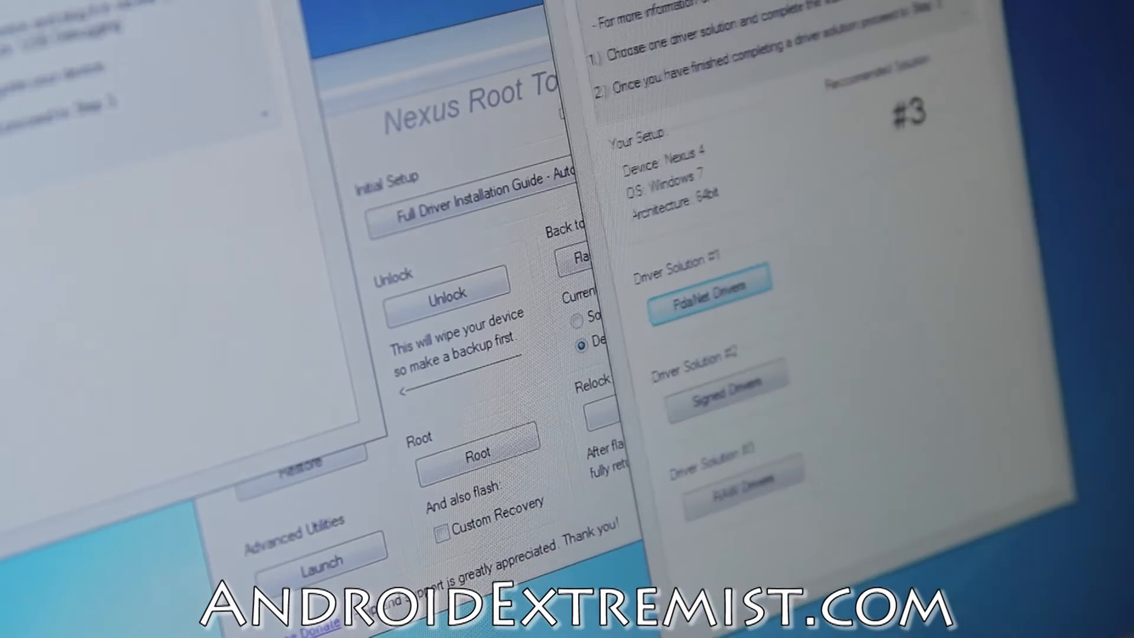
Step: Close the visual guide and the Full Driver Configuration Guide windows
left_click(710, 284)
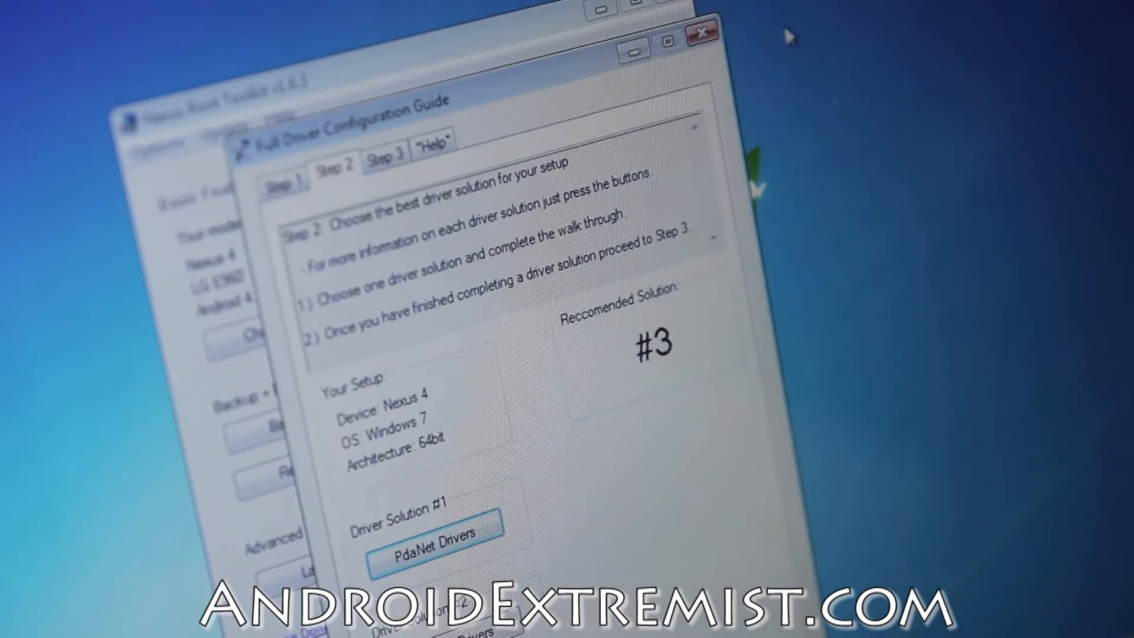
left_click(701, 33)
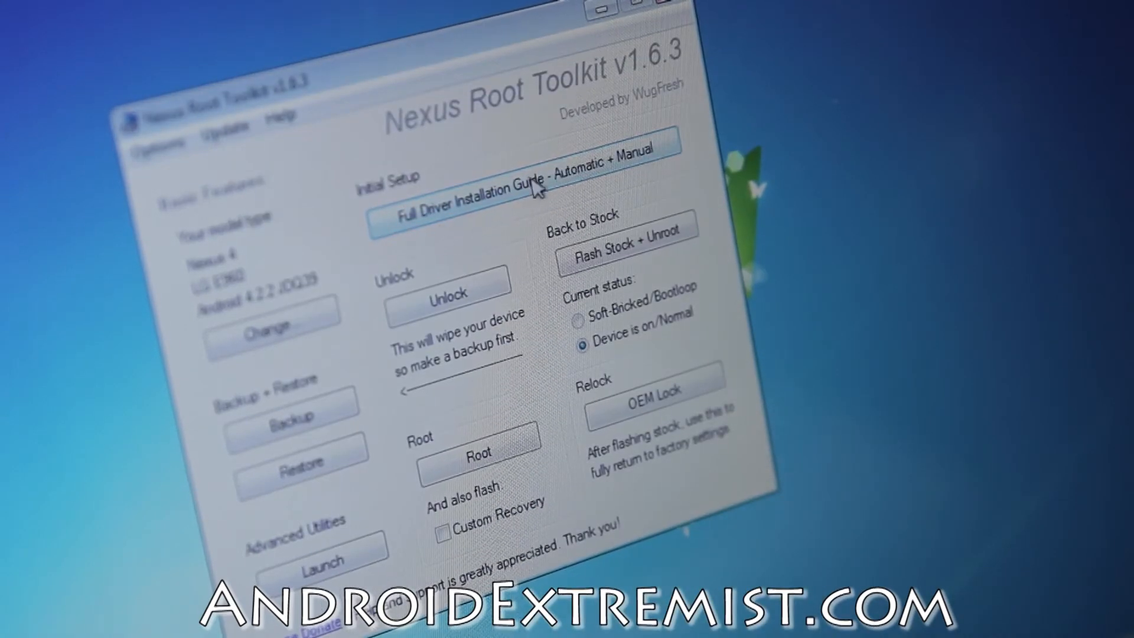
mouse_move(506, 278)
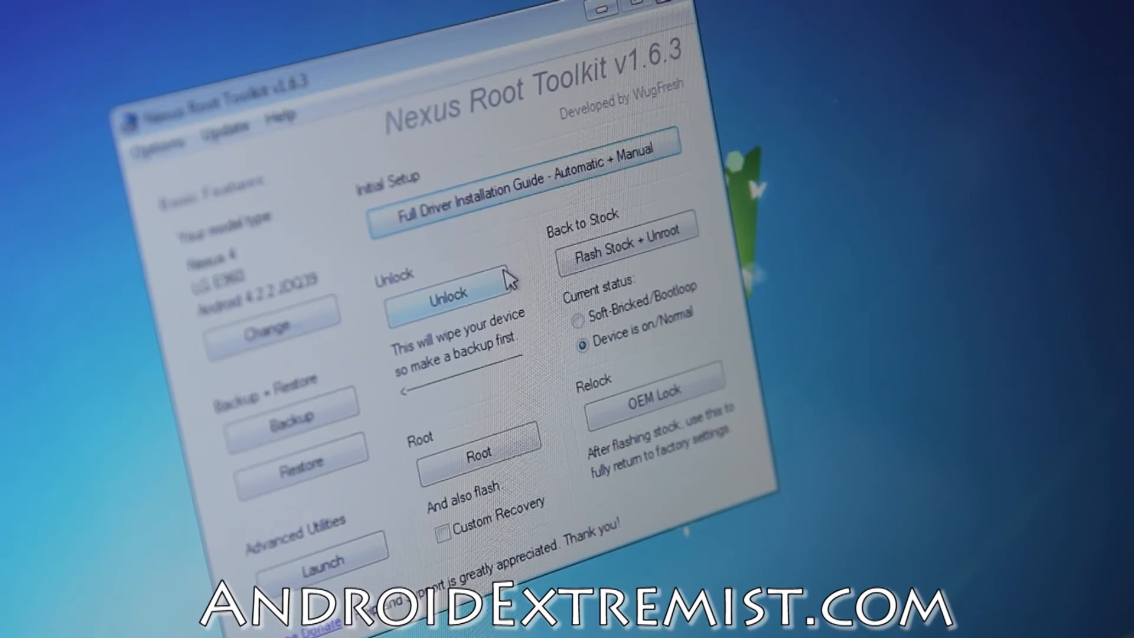
mouse_move(507, 278)
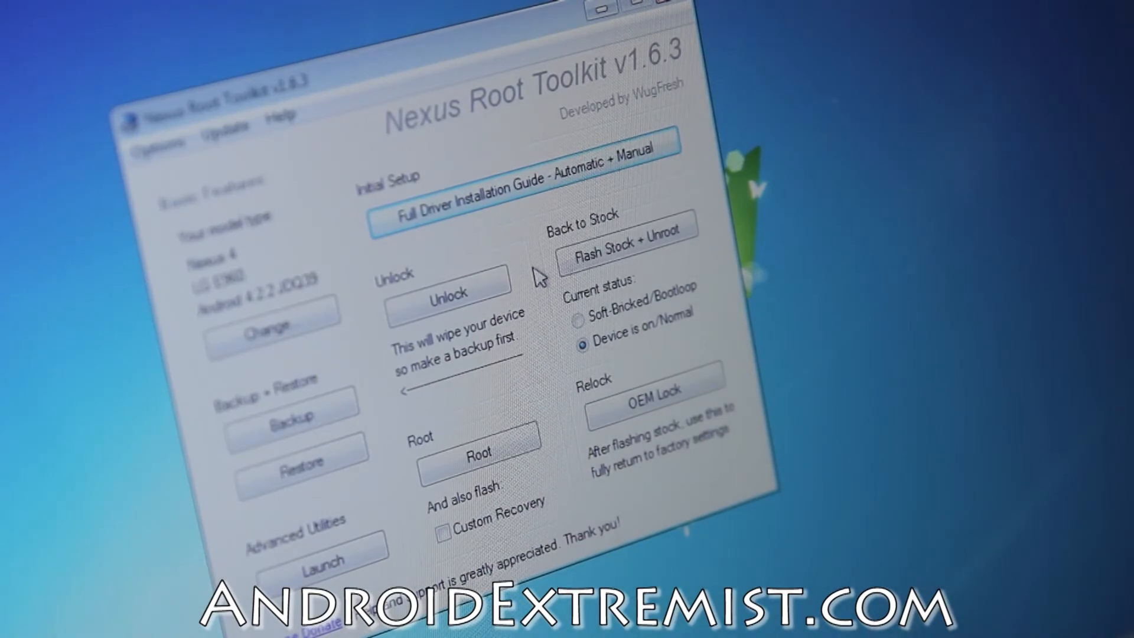
mouse_move(373, 409)
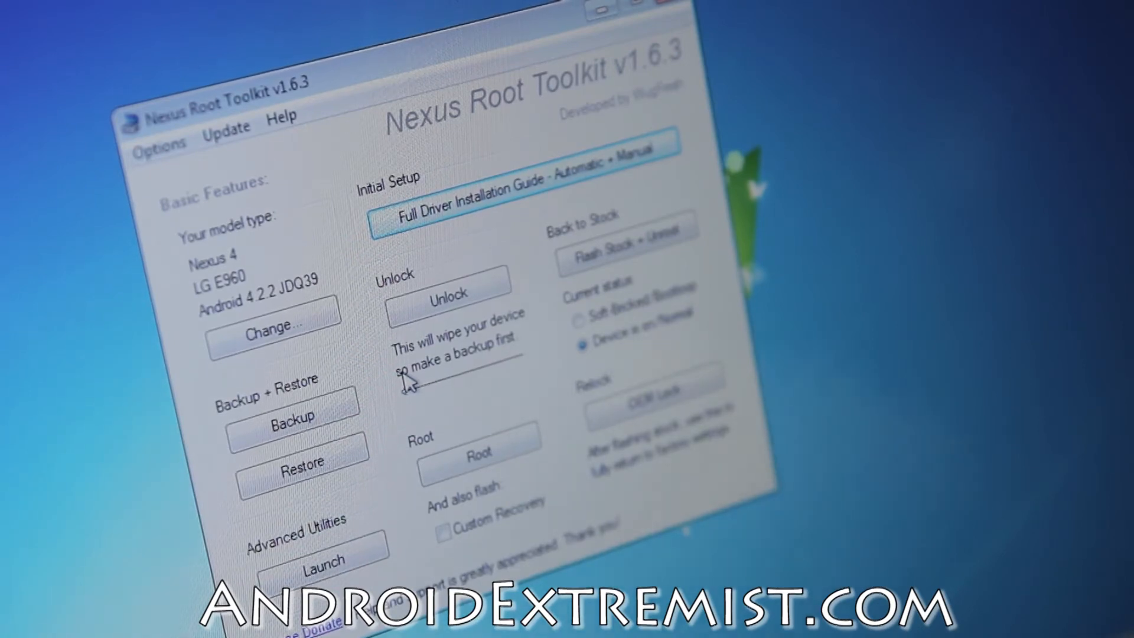
mouse_move(449, 293)
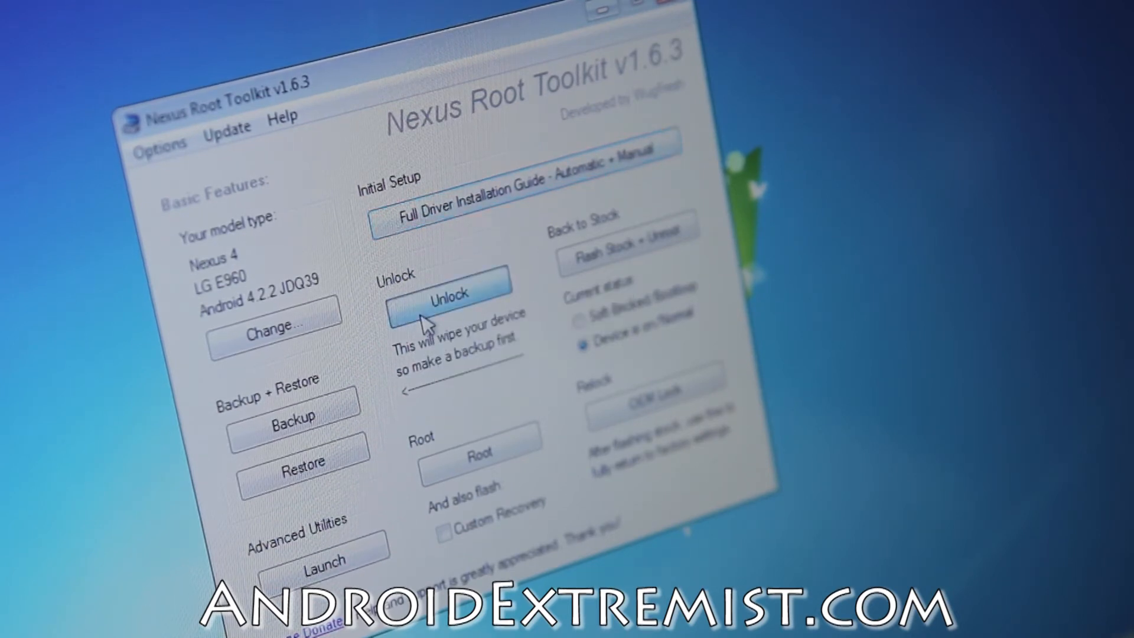
Step: Start the bootloader unlock, accept the data wipe, and auto-reboot into bootloader mode
left_click(447, 297)
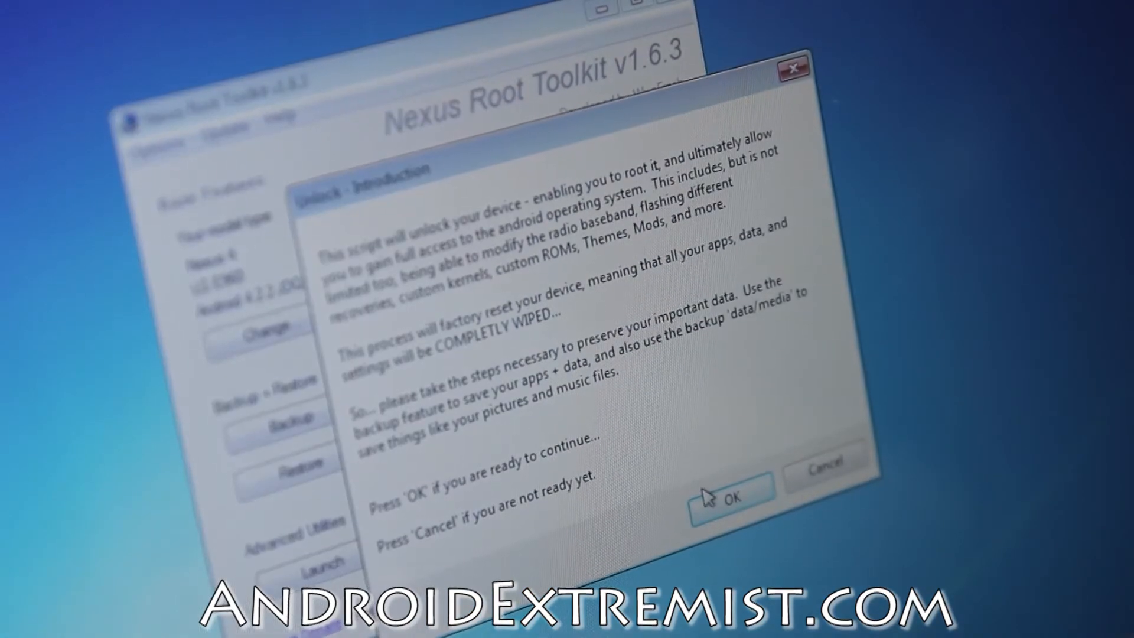
left_click(728, 495)
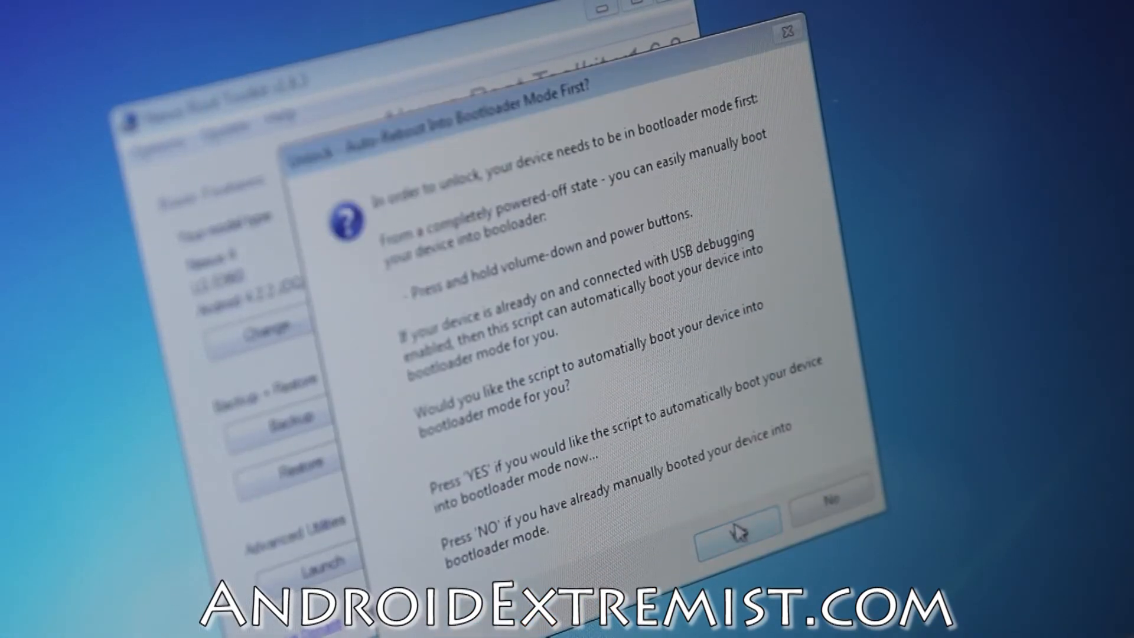
left_click(736, 528)
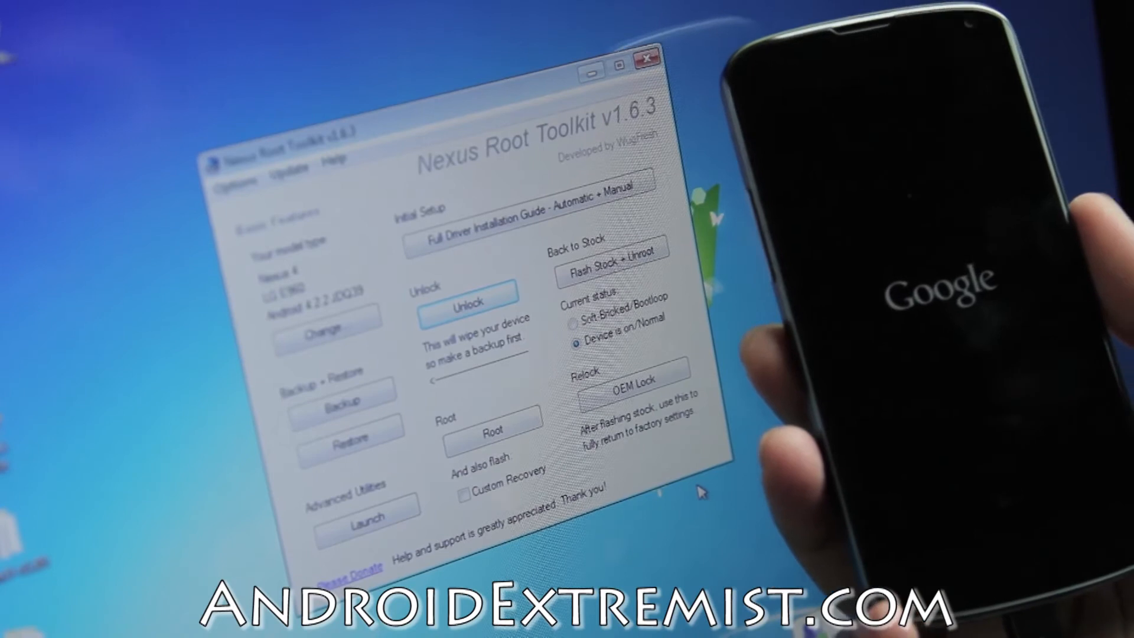
Step: Confirm the 'Booting up your unlocked device' dialog to finish the unlock script
left_click(468, 302)
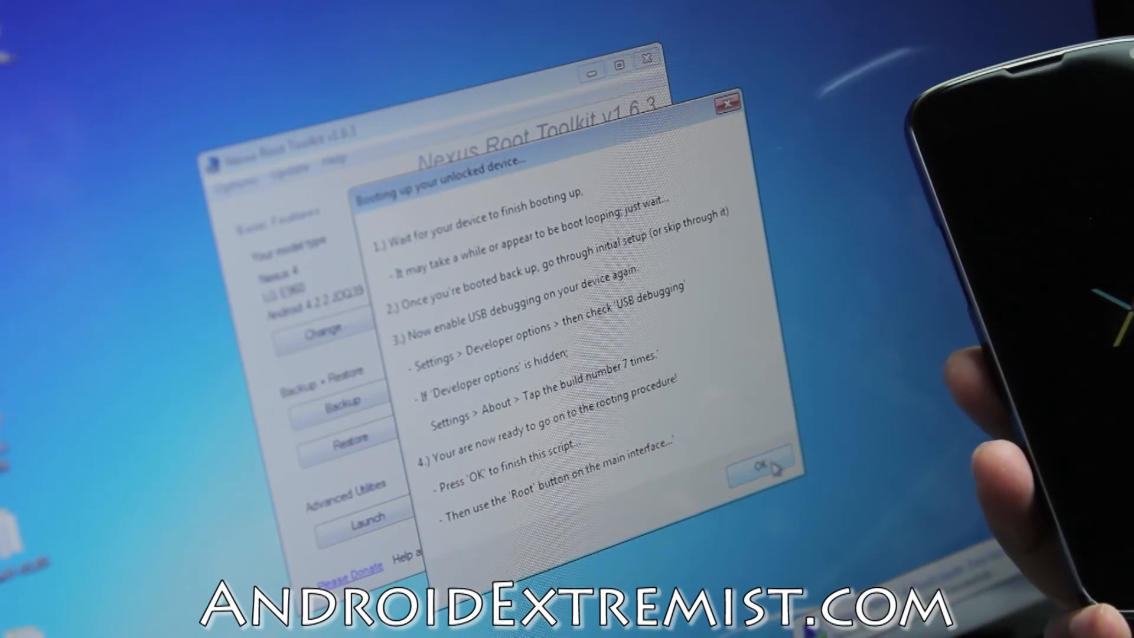
left_click(759, 467)
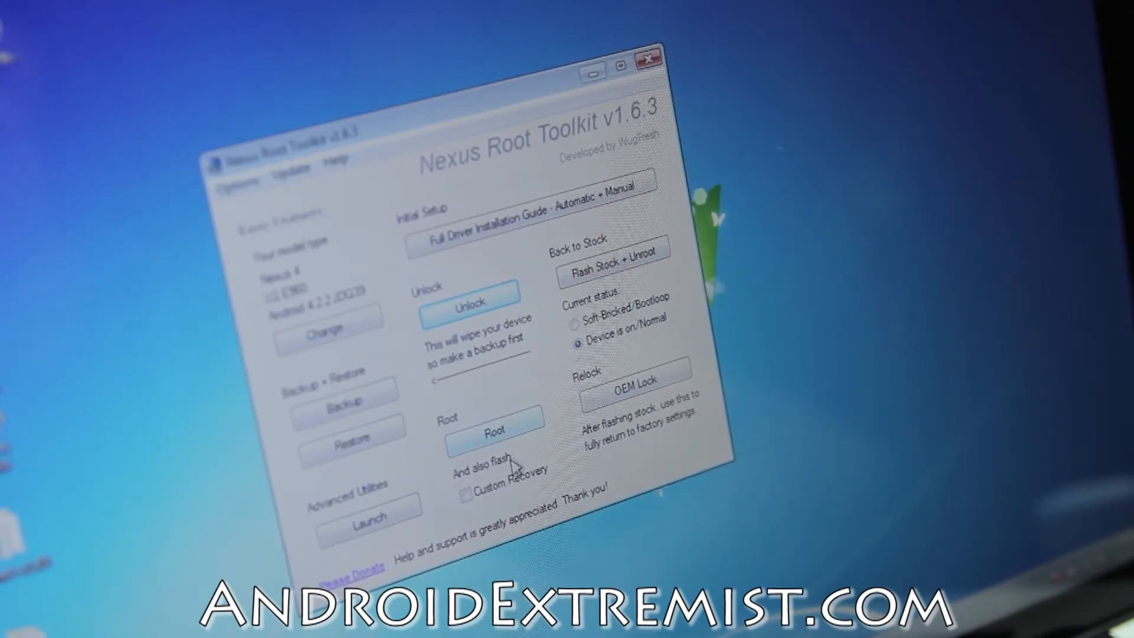
Step: Enable 'Custom Recovery' under Root and start rooting the Nexus 4
left_click(467, 493)
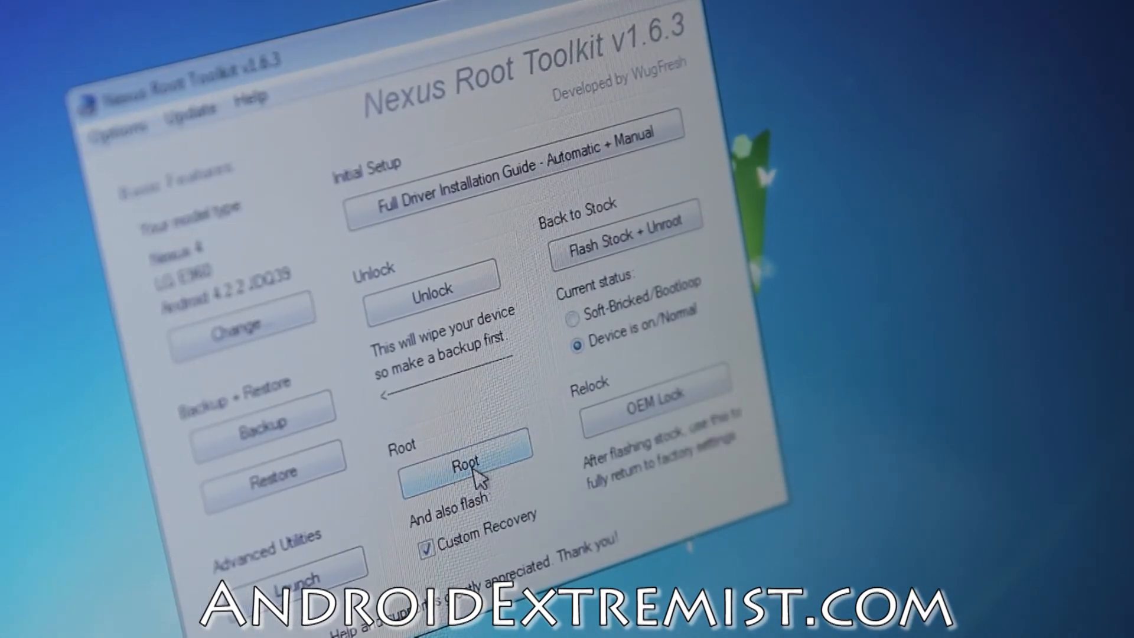
left_click(467, 463)
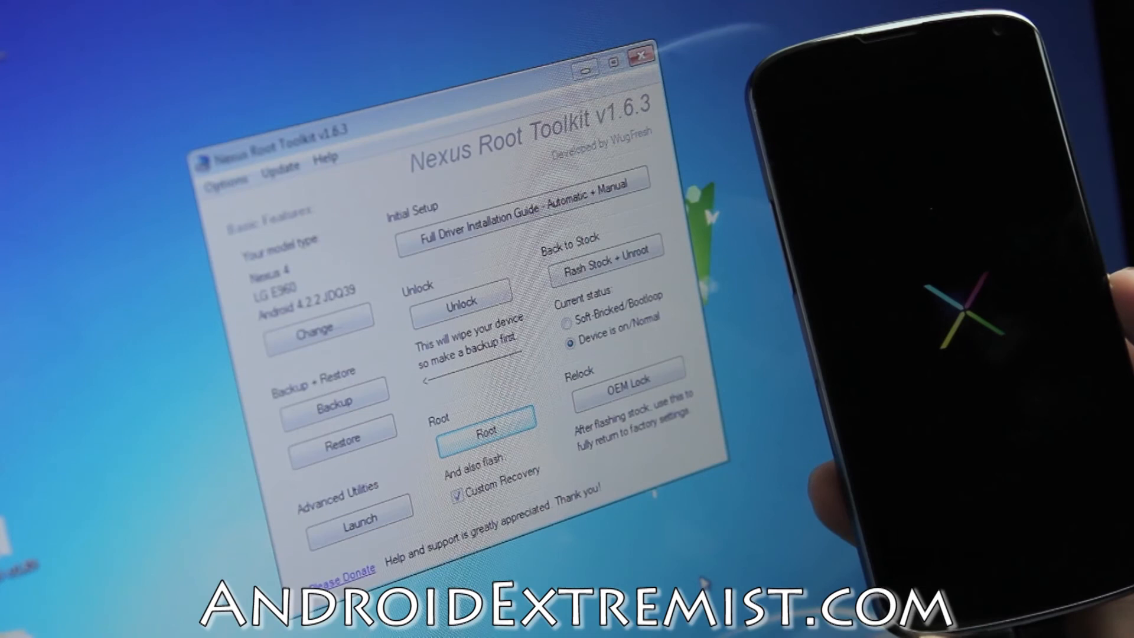
Step: Confirm the rooting prompts and close AutoPlay until fastboot shows Device Connected
left_click(486, 426)
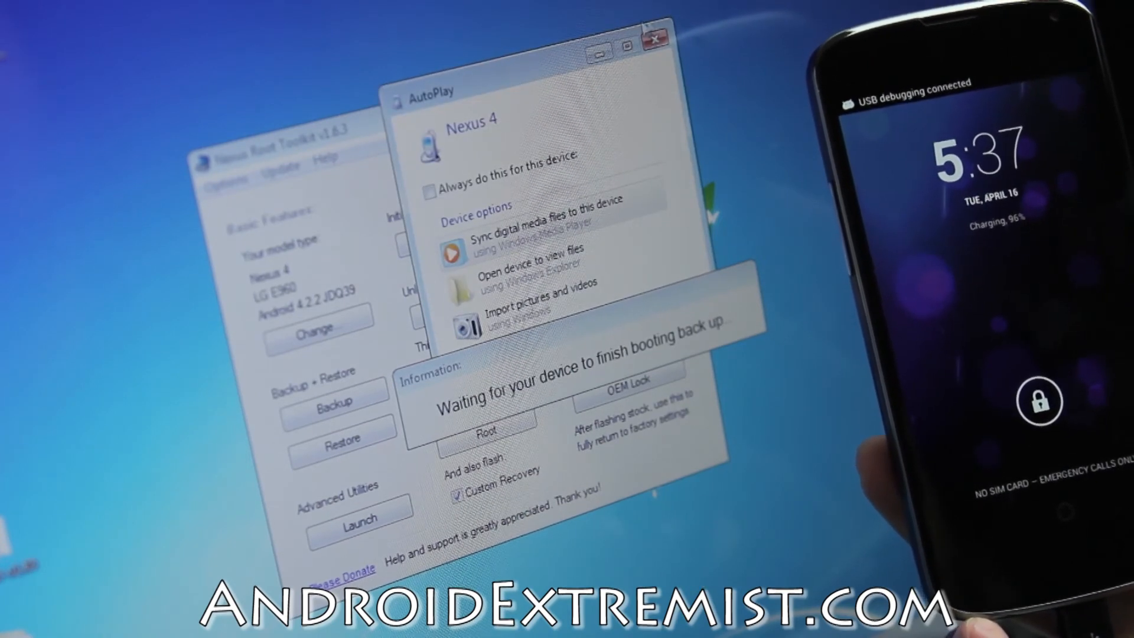
left_click(655, 40)
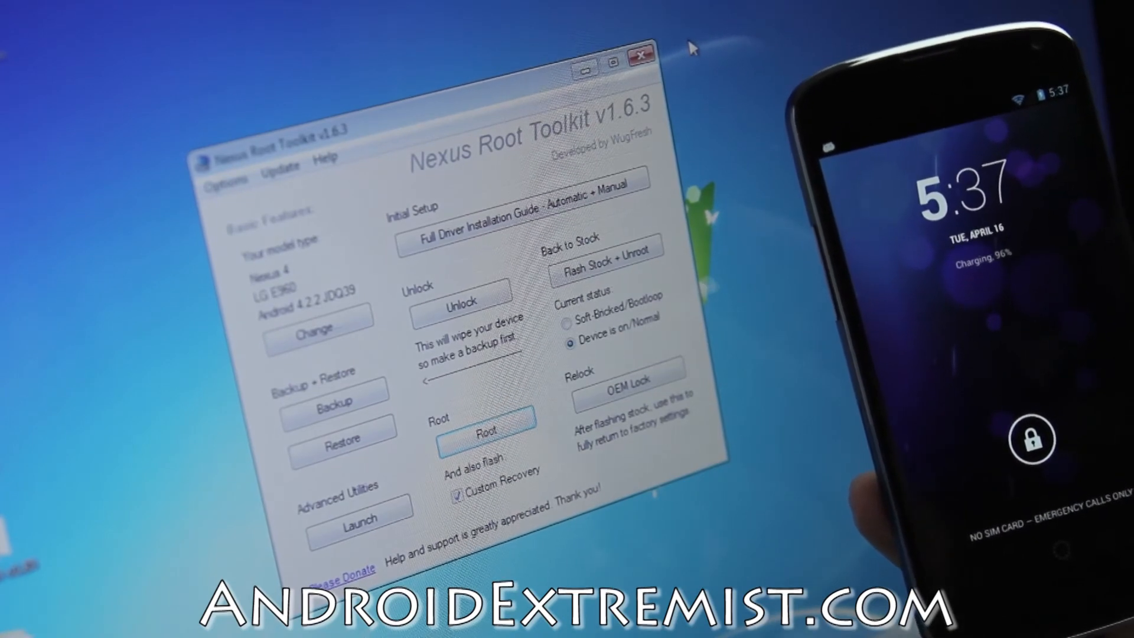
left_click(486, 435)
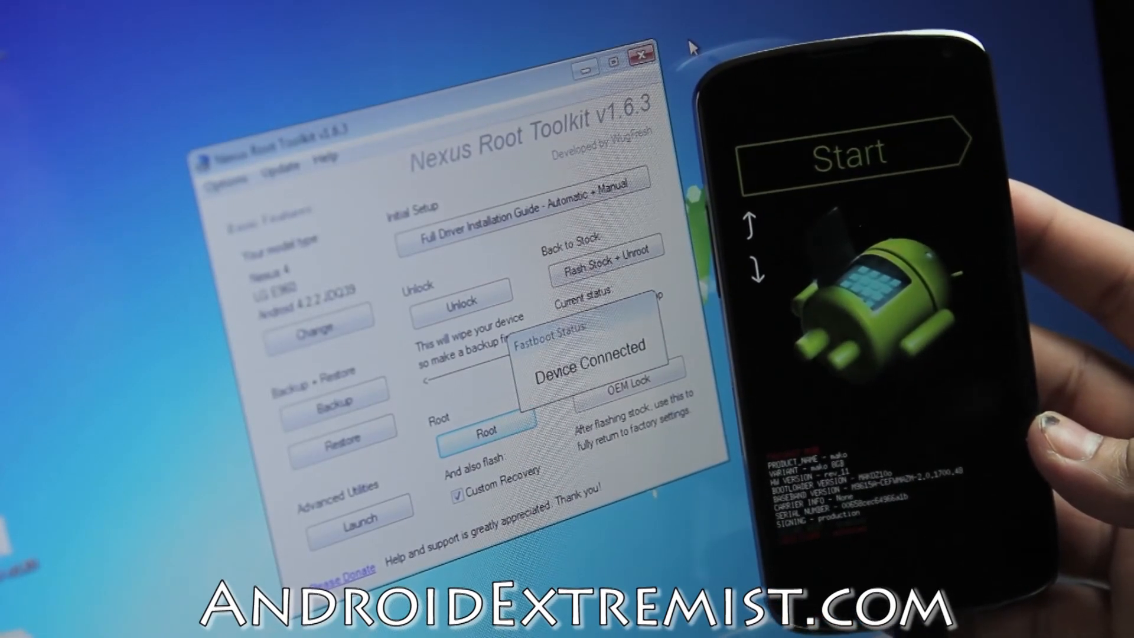
Step: Confirm the TWRP root zip prompts and close AutoPlay once the phone boots
left_click(489, 426)
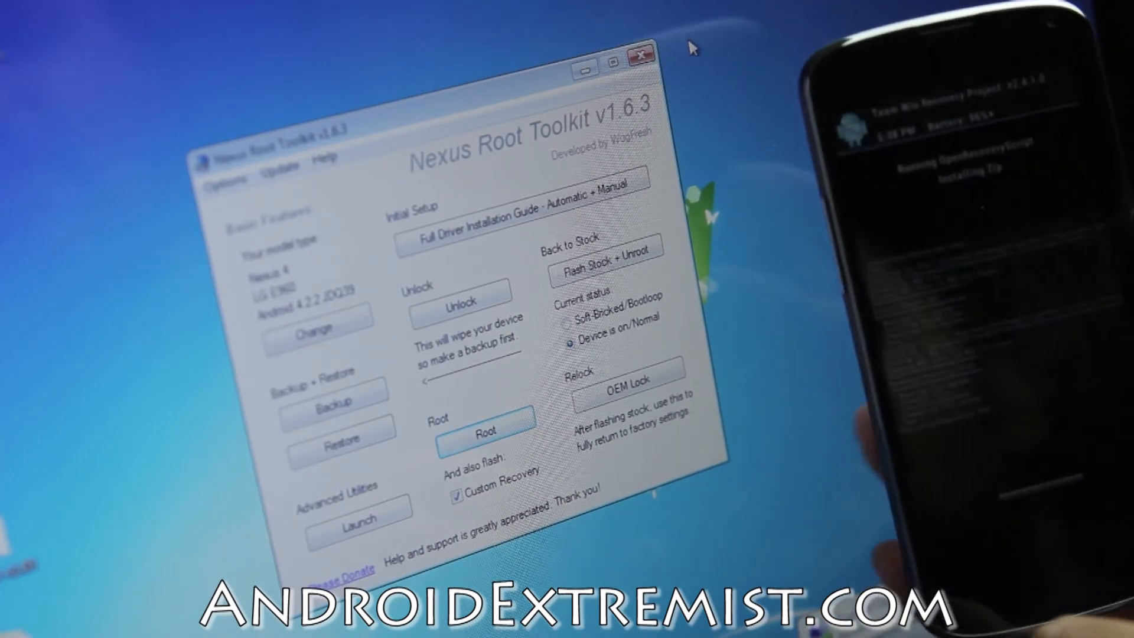
left_click(486, 432)
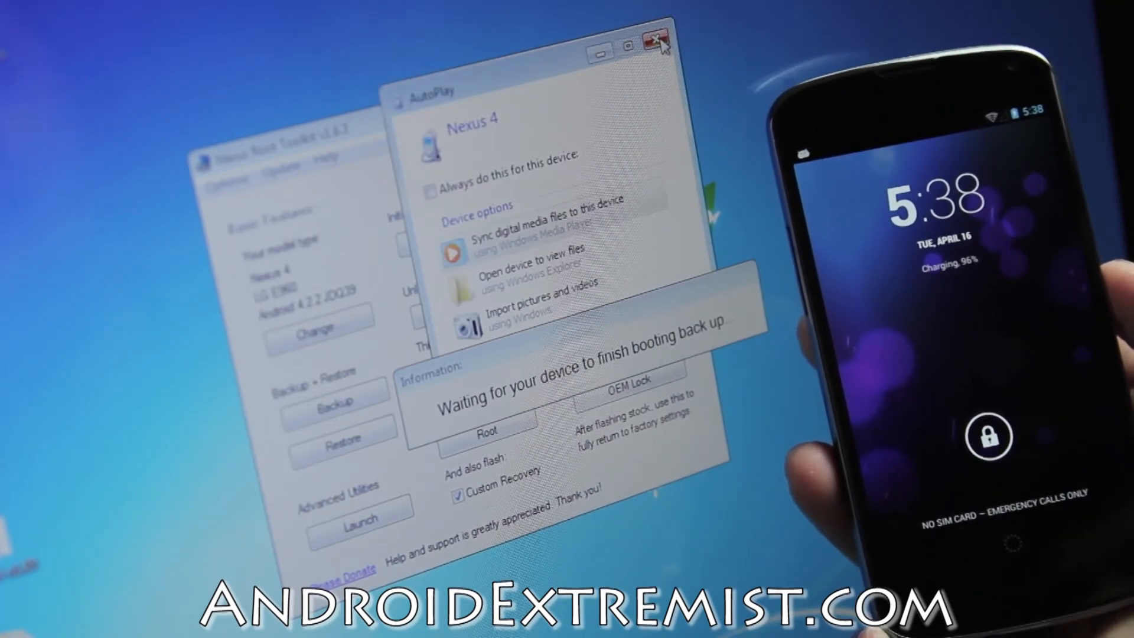
left_click(657, 36)
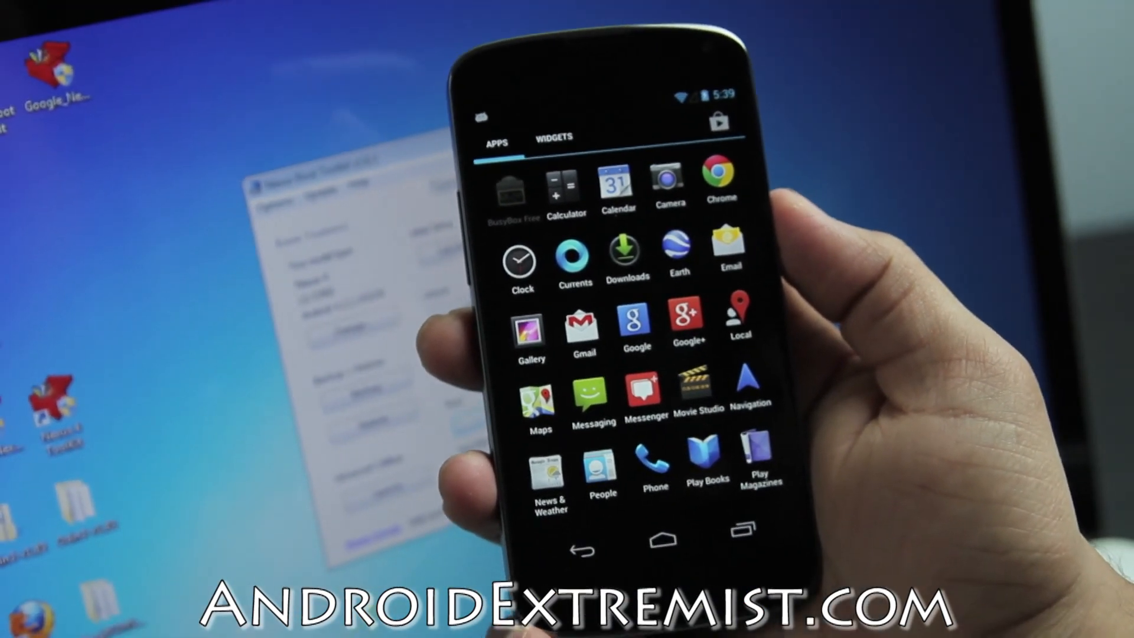
Step: Launch BusyBox Free from the app drawer and grant its Superuser request
left_click(510, 188)
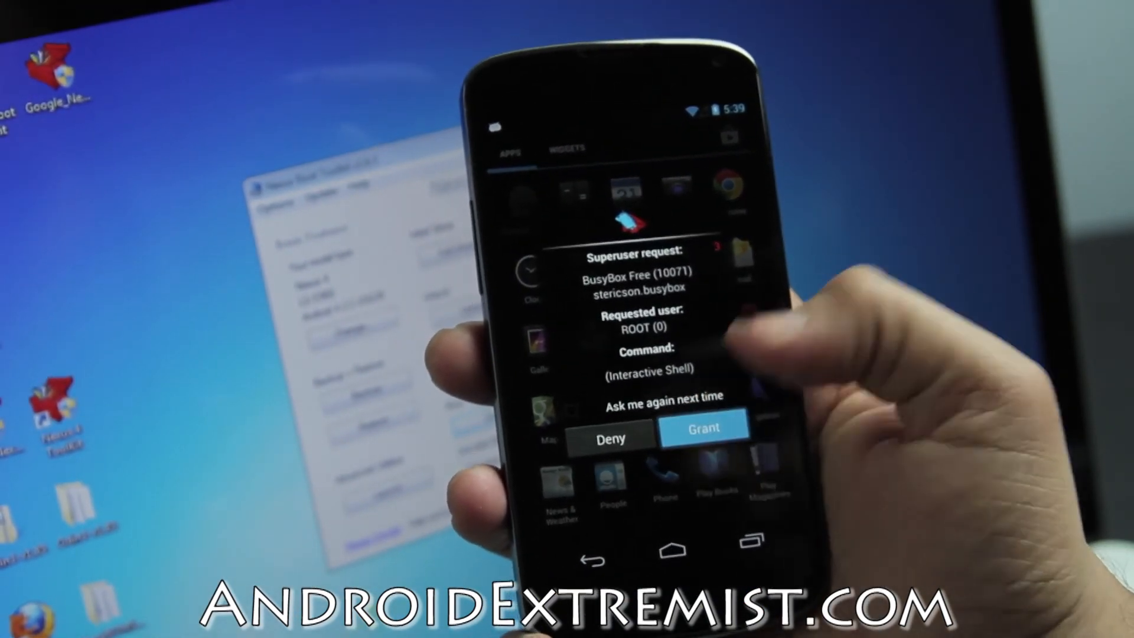
left_click(702, 426)
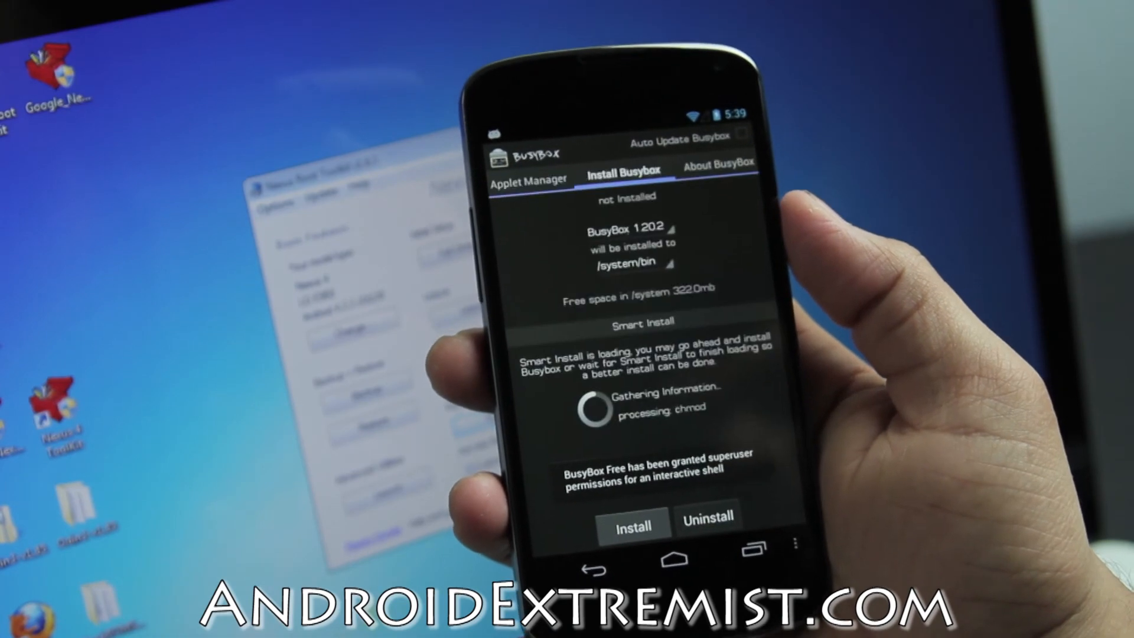